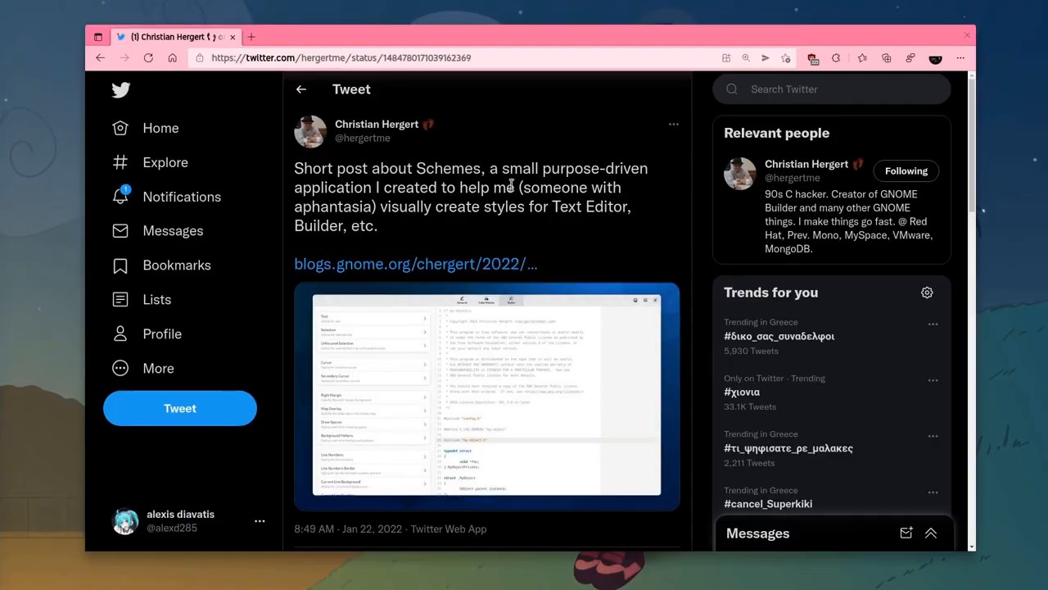
Follow the tweet's blogs.gnome.org link, view the palette screenshot, and reach the Schemes GitLab repository.
left_click_drag(334, 168, 483, 167)
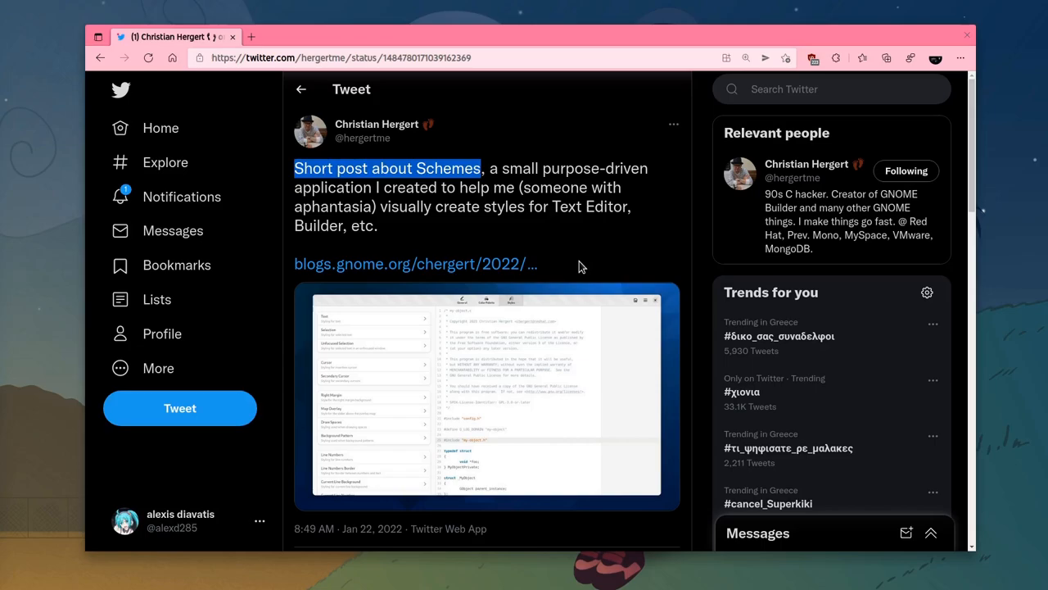
left_click(417, 262)
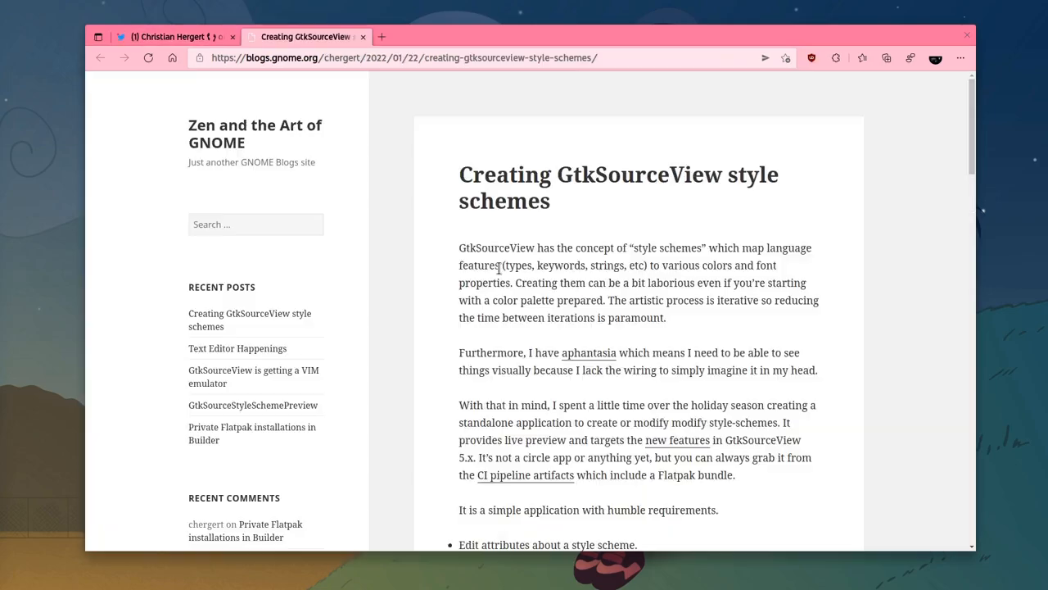
scroll("down", 3)
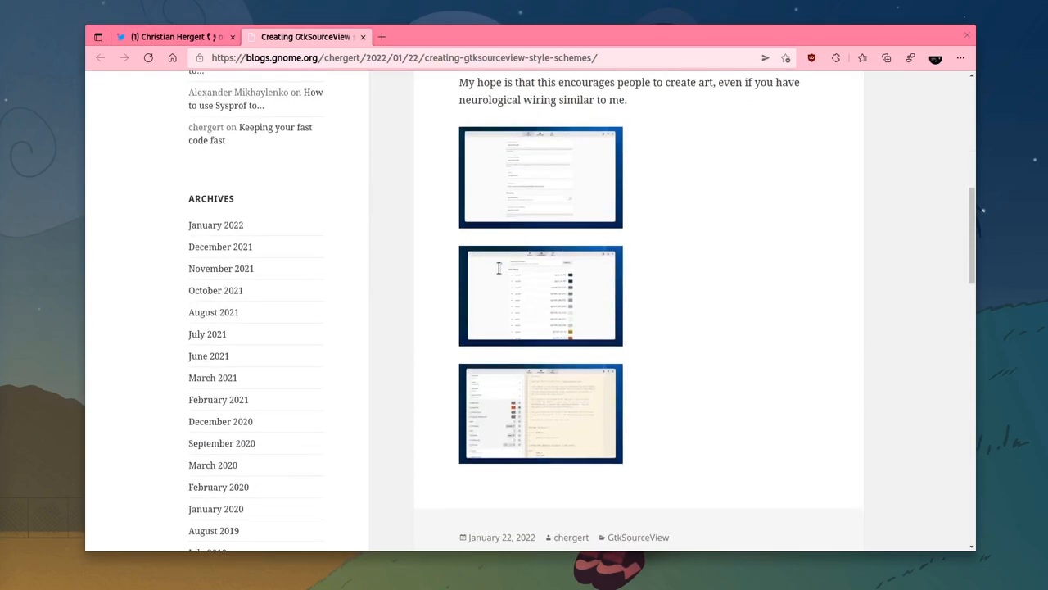
left_click(541, 295)
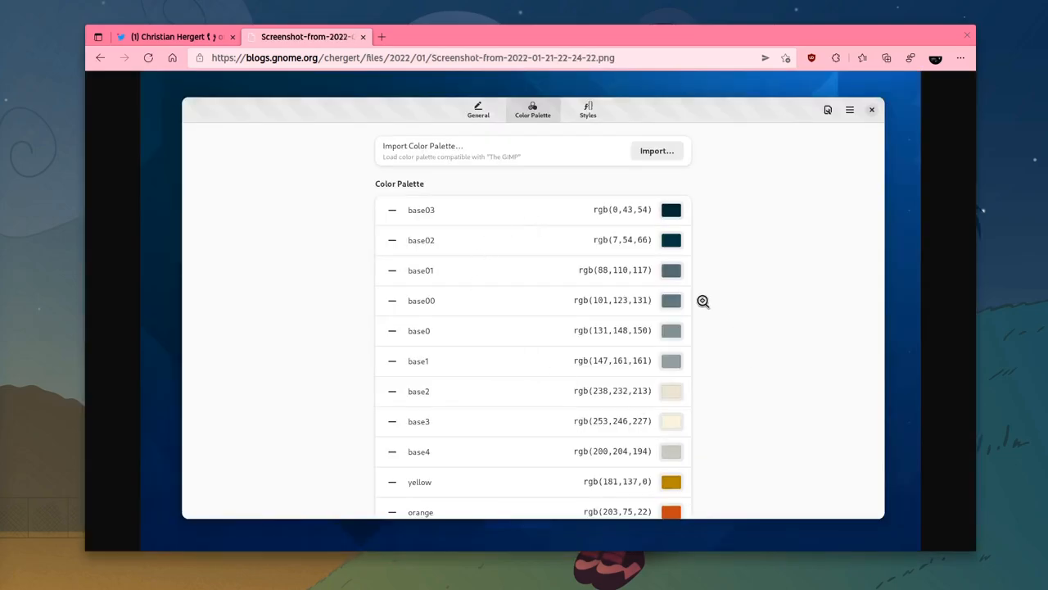
left_click(167, 36)
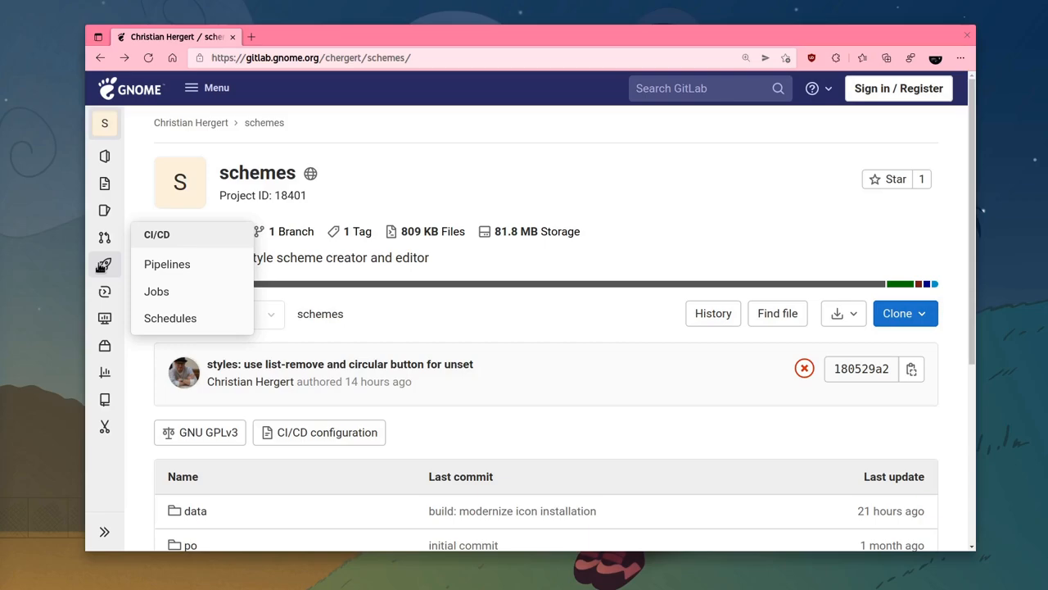
Download the flatpak:archive artifact of passing pipeline #355711 and authorise installing it.
left_click(167, 264)
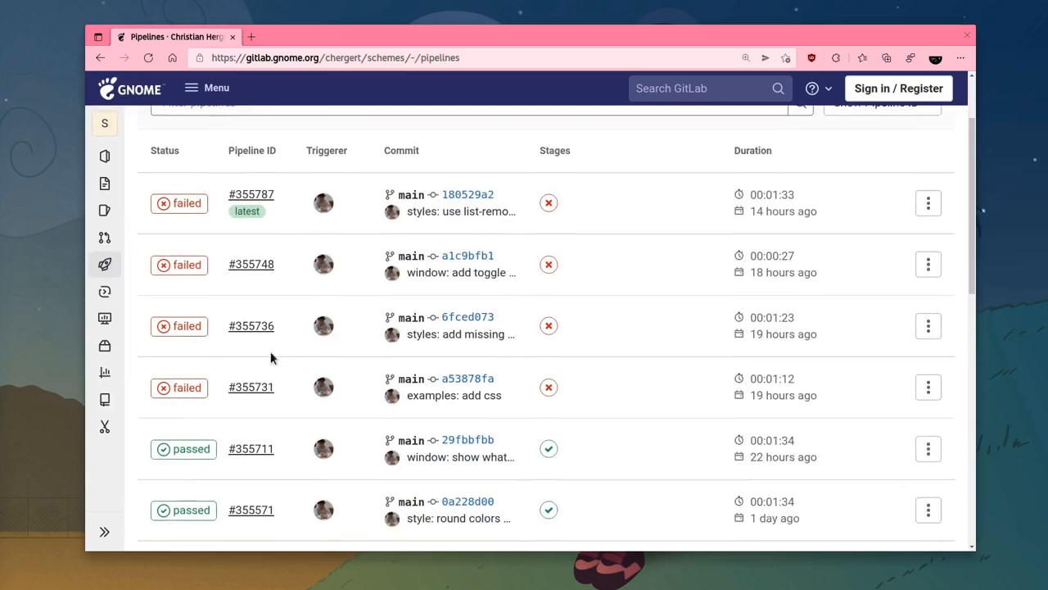
scroll("down", 3)
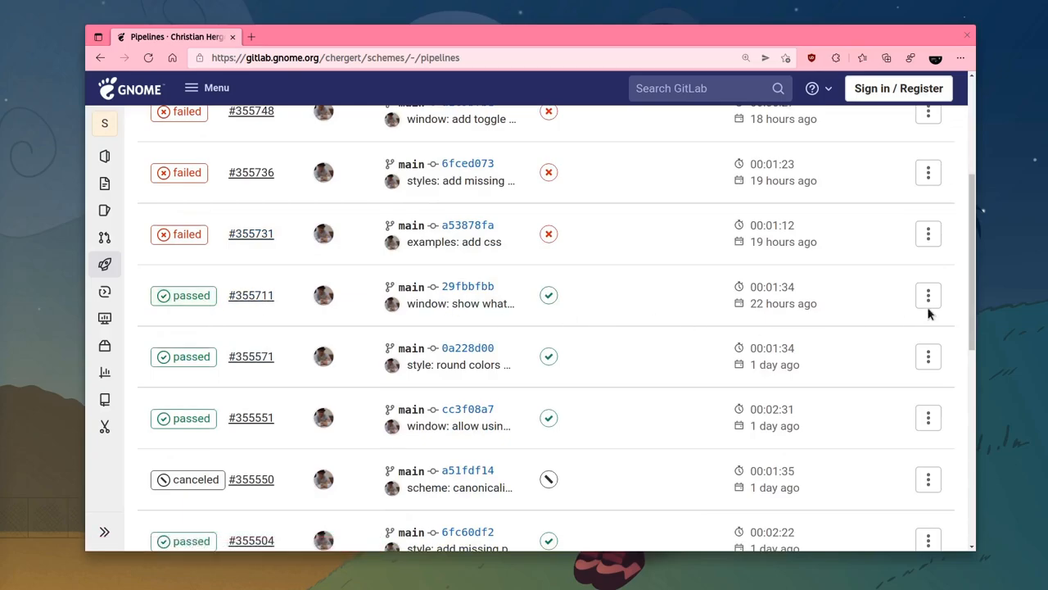
left_click(927, 295)
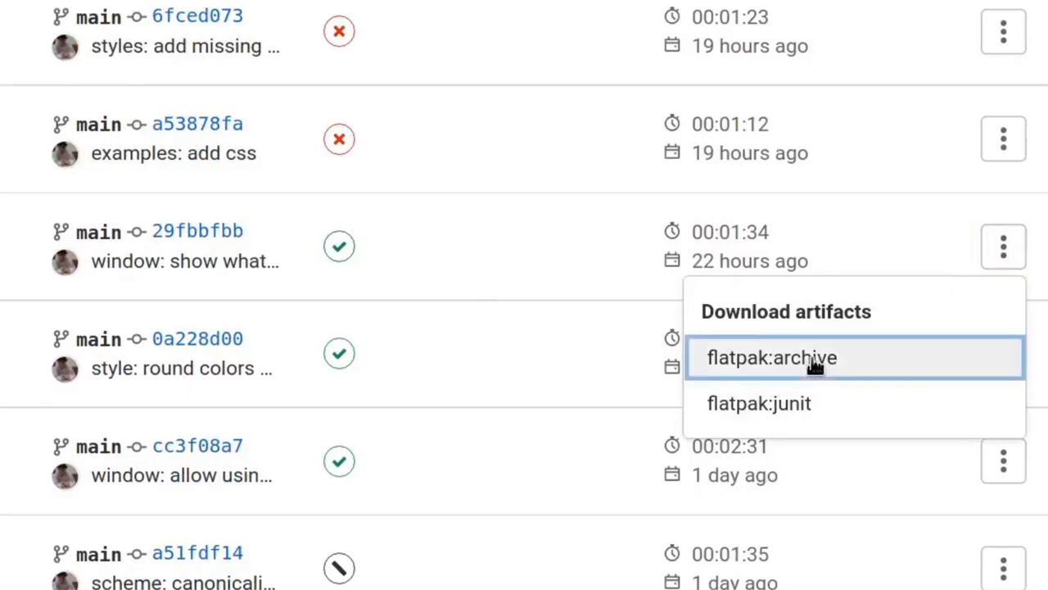
left_click(770, 357)
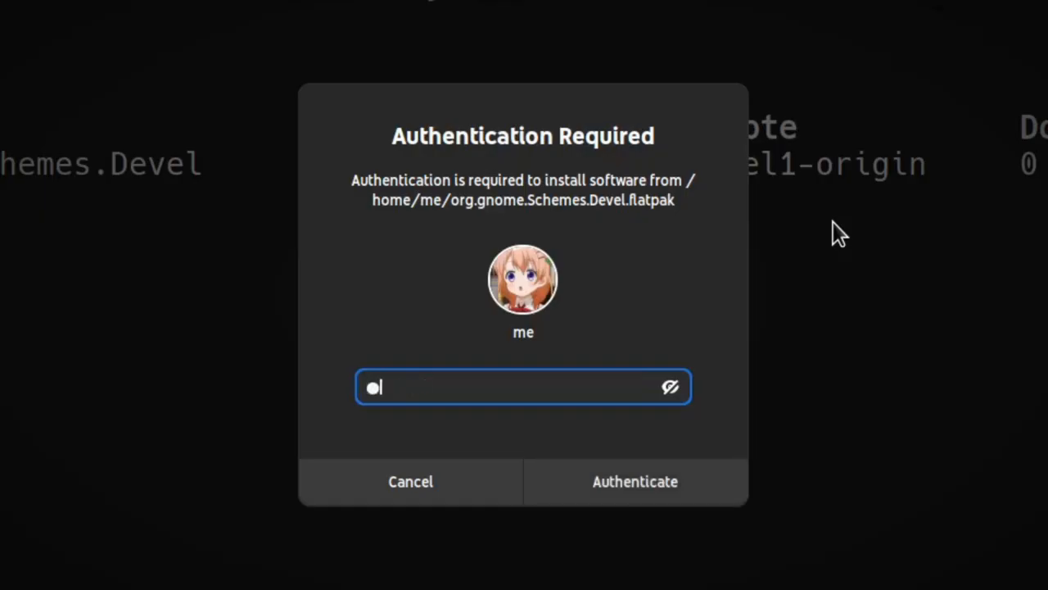
left_click(636, 481)
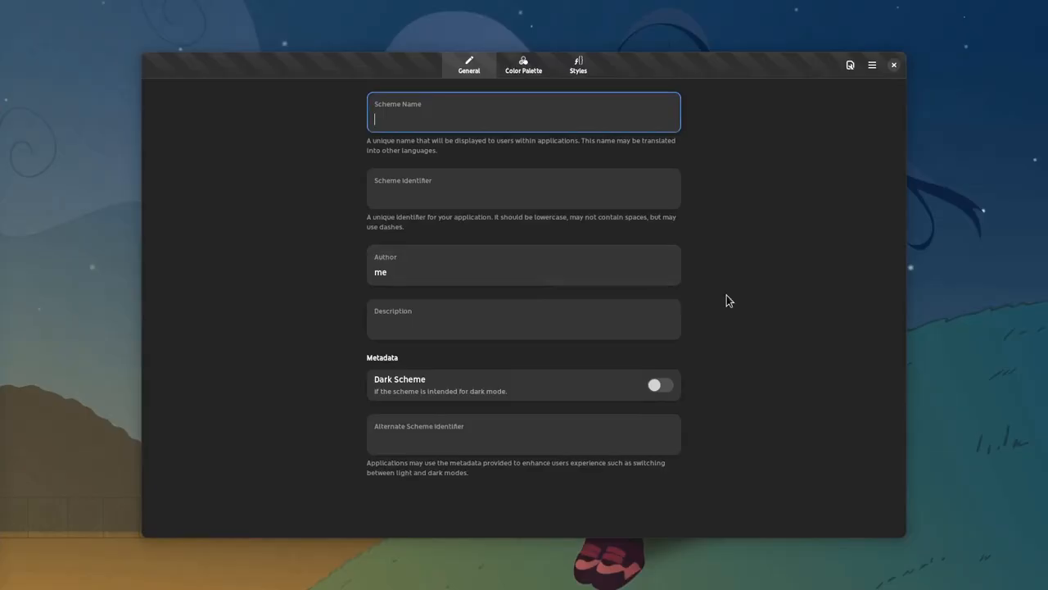
mouse_move(585, 246)
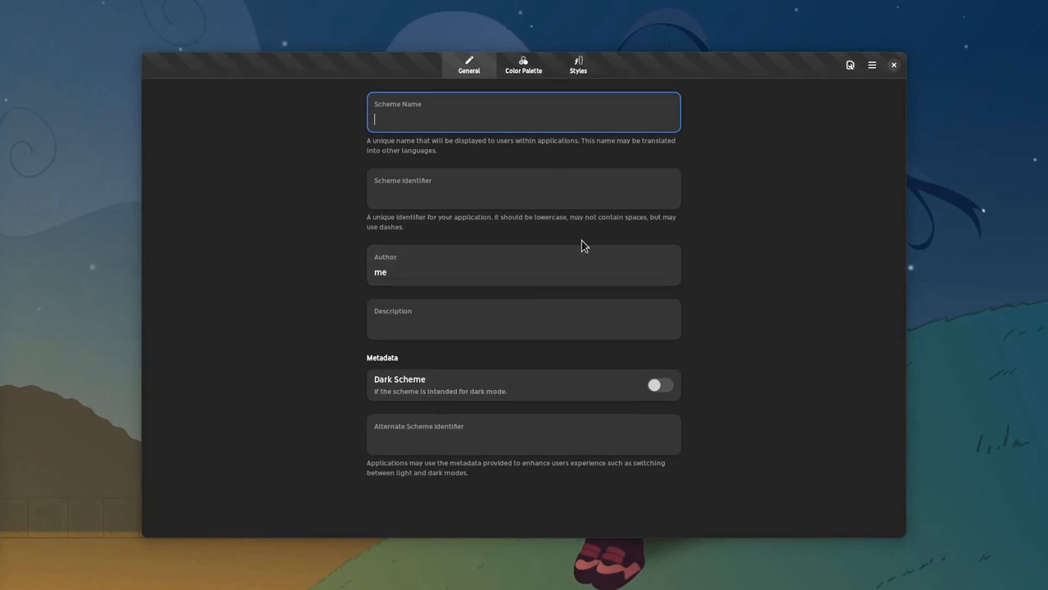
mouse_move(462, 310)
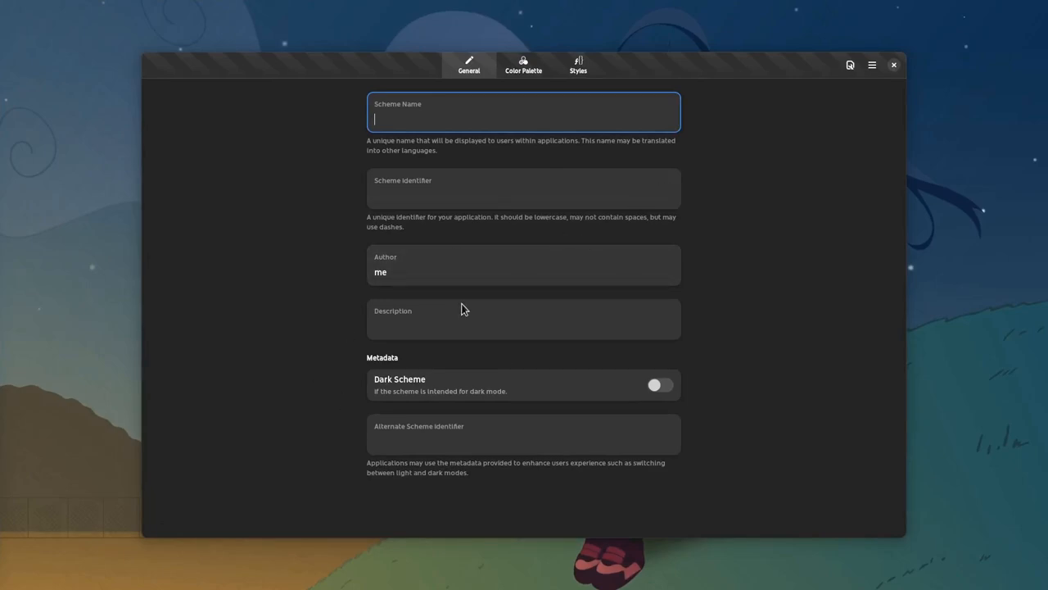
Set the Text element's background to red on the Styles page with live code preview.
left_click(524, 66)
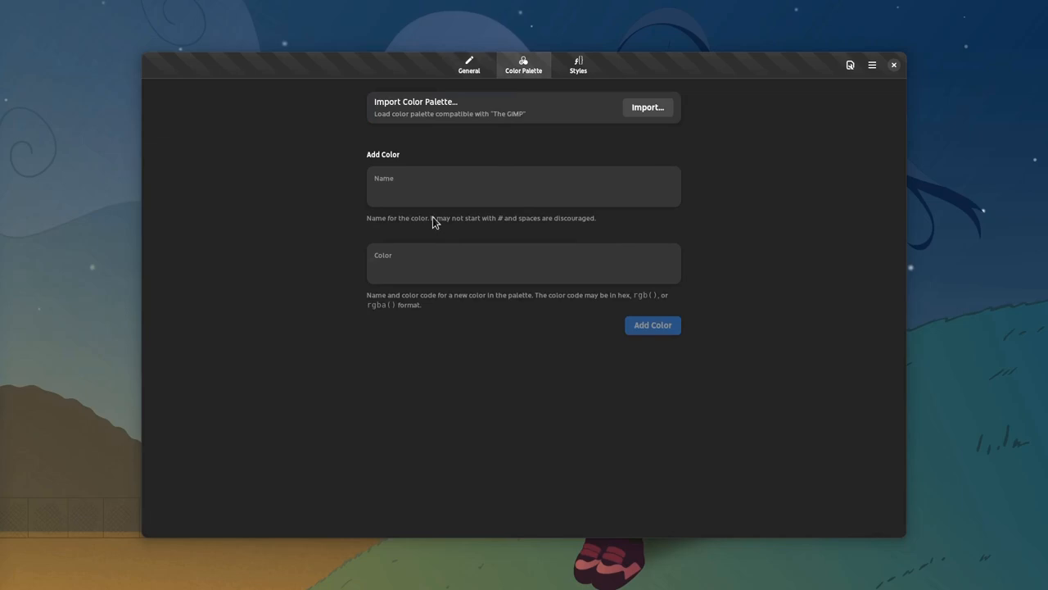
left_click(578, 65)
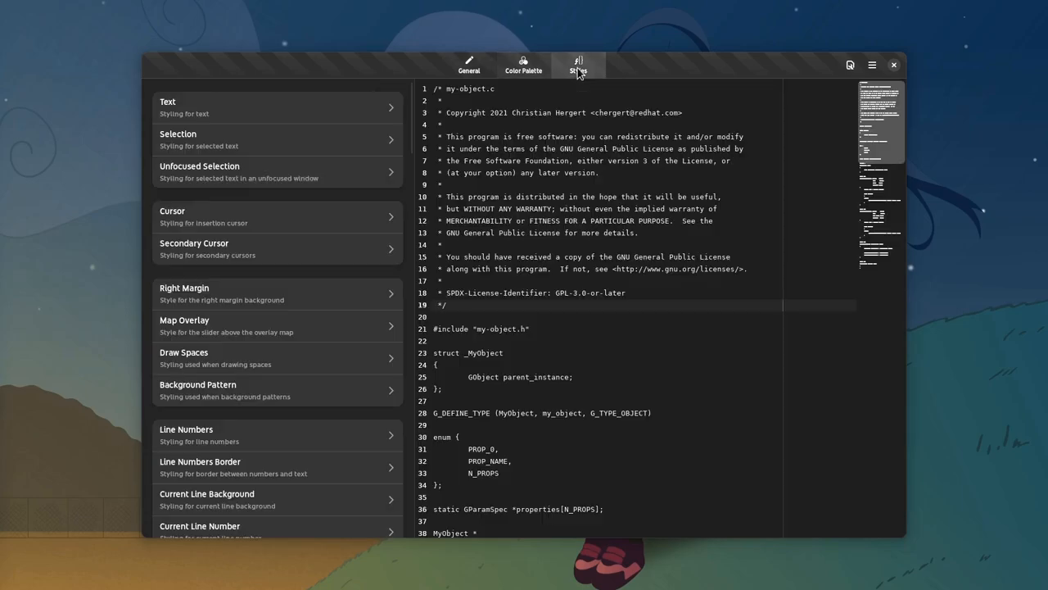
left_click(276, 106)
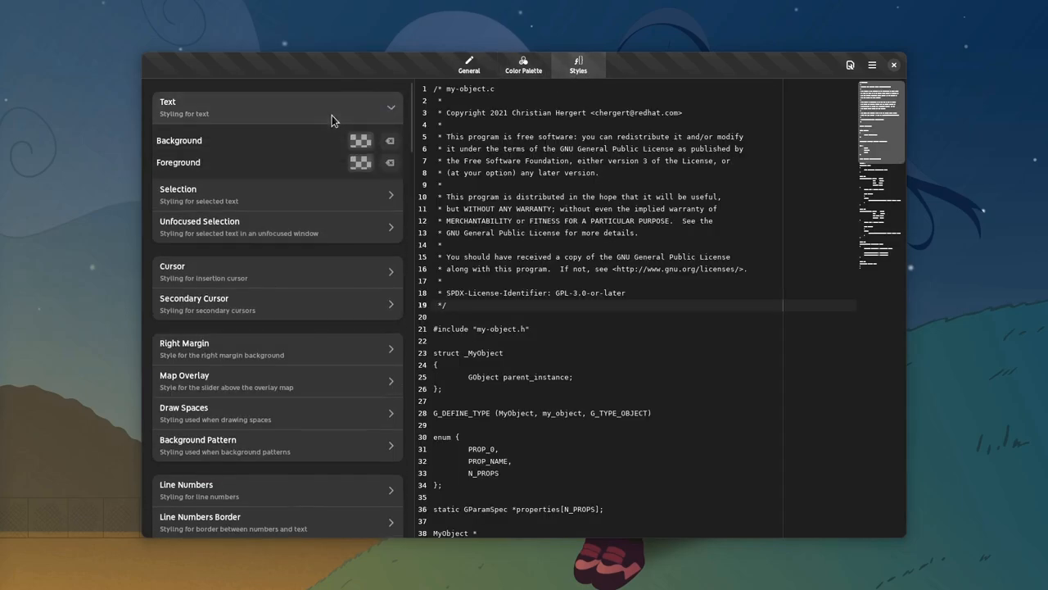
left_click(360, 141)
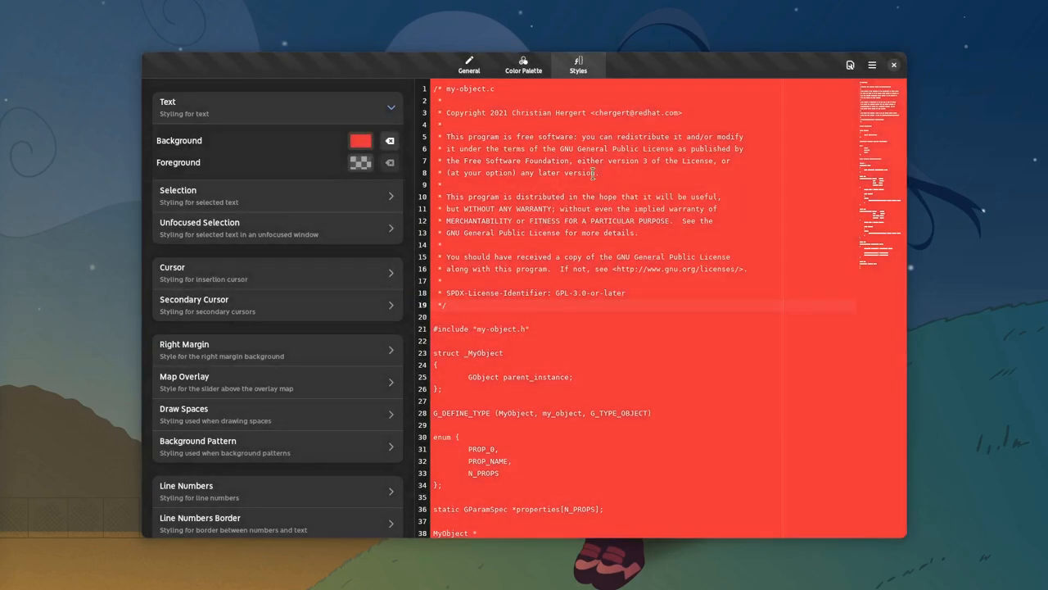
scroll("down", 3)
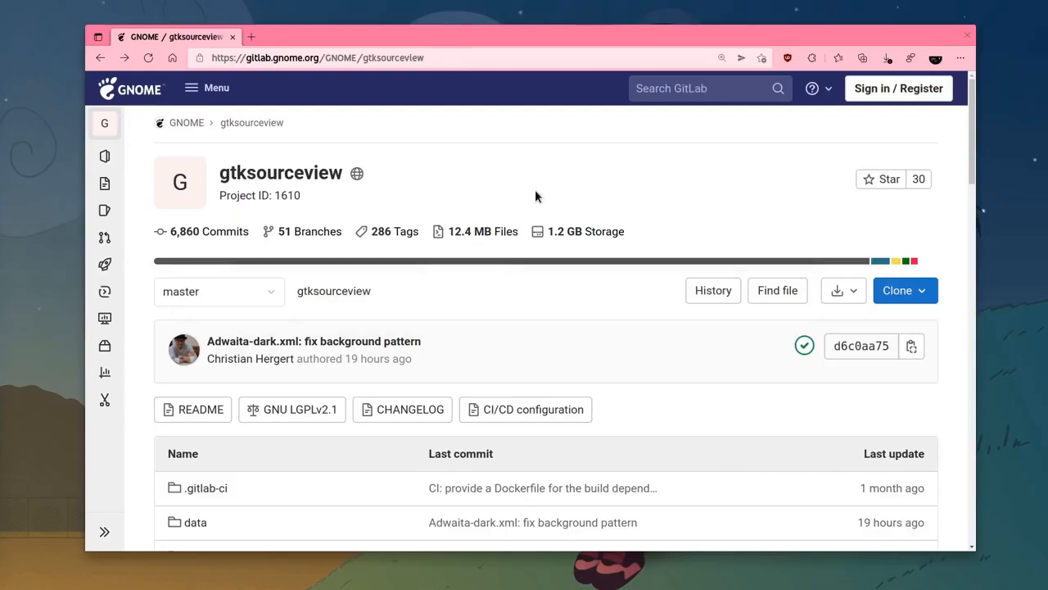
Navigate gtksourceview's data/styles folder and download Adwaita-dark.xml.
left_click(195, 521)
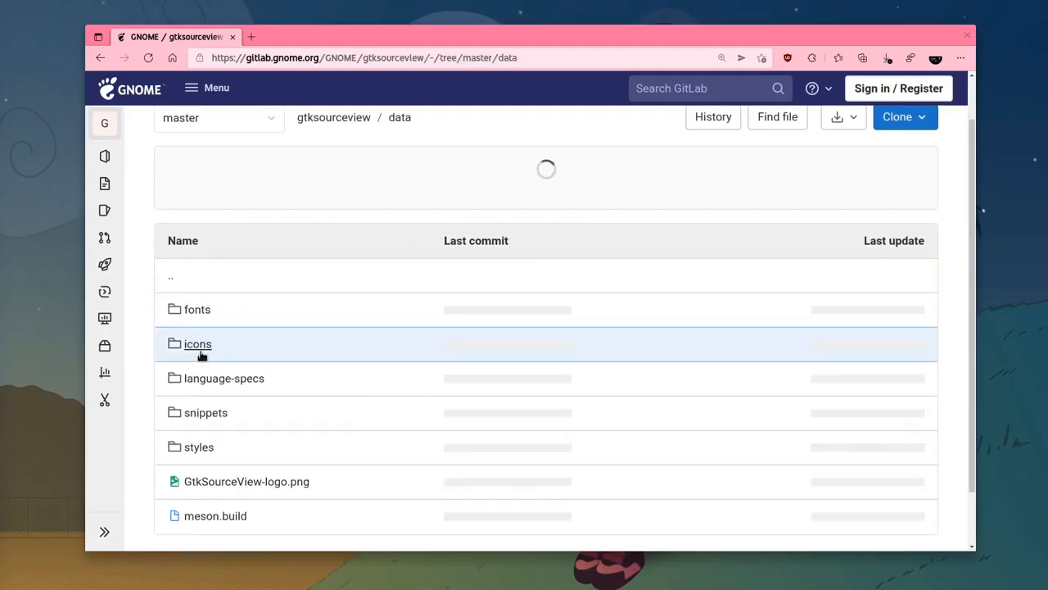
left_click(198, 446)
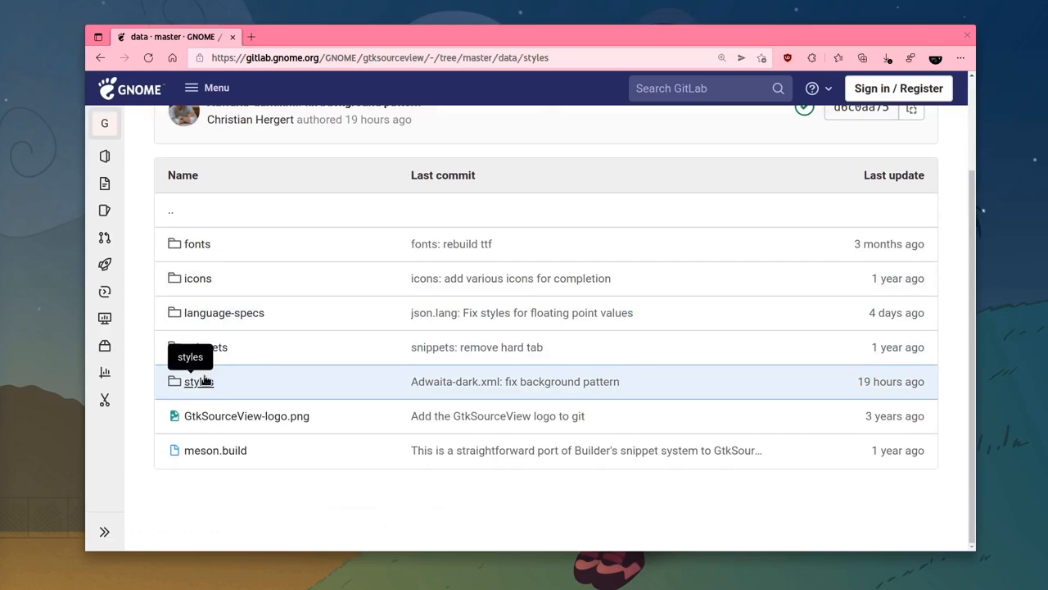
left_click(196, 380)
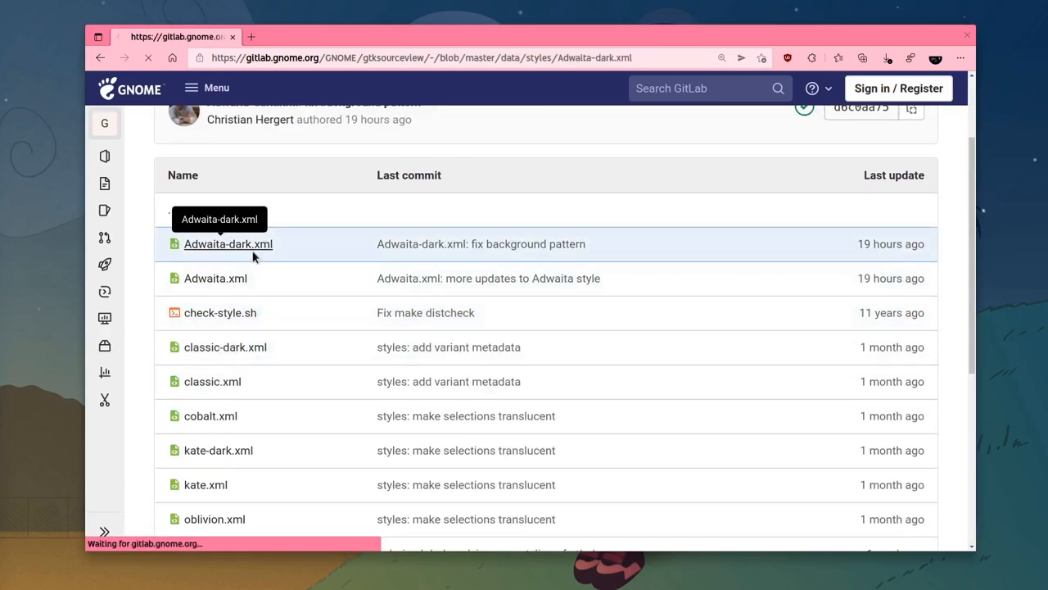
left_click(228, 242)
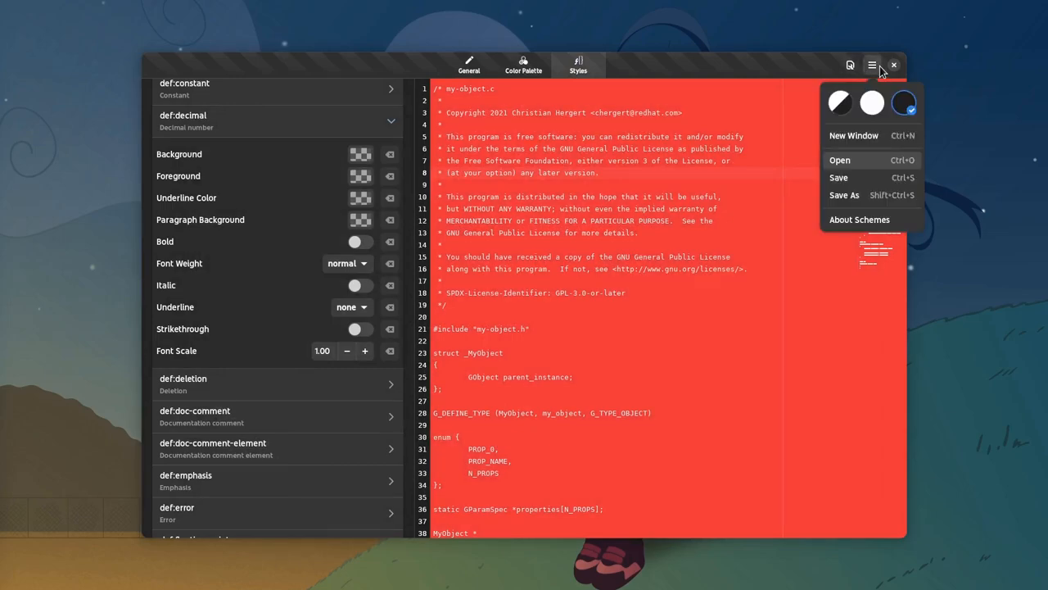
Load the downloaded Adwaita-dark.xml scheme into Schemes from Recent files.
left_click(838, 160)
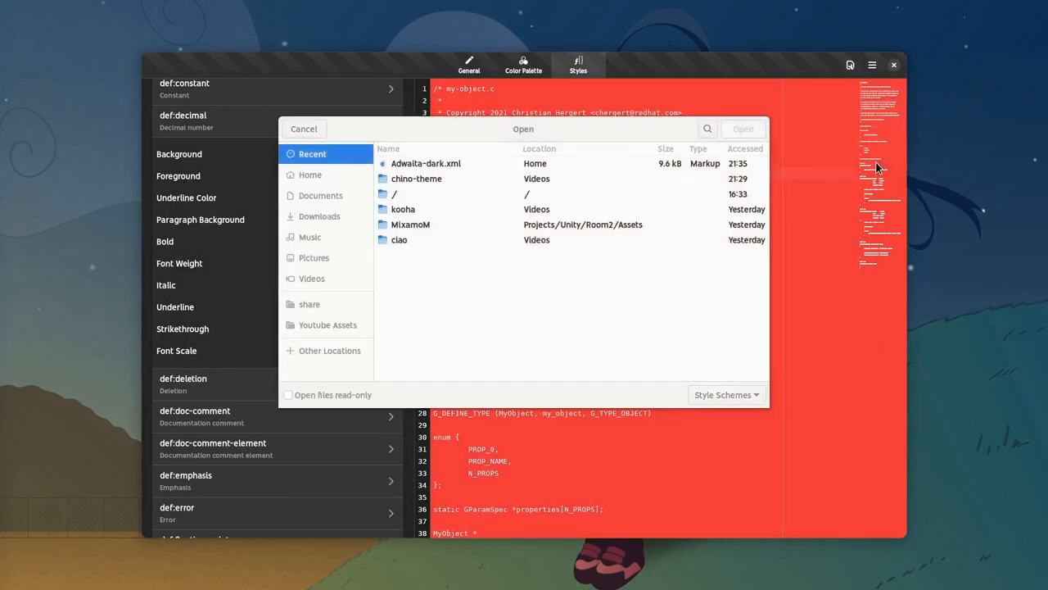
left_click(426, 163)
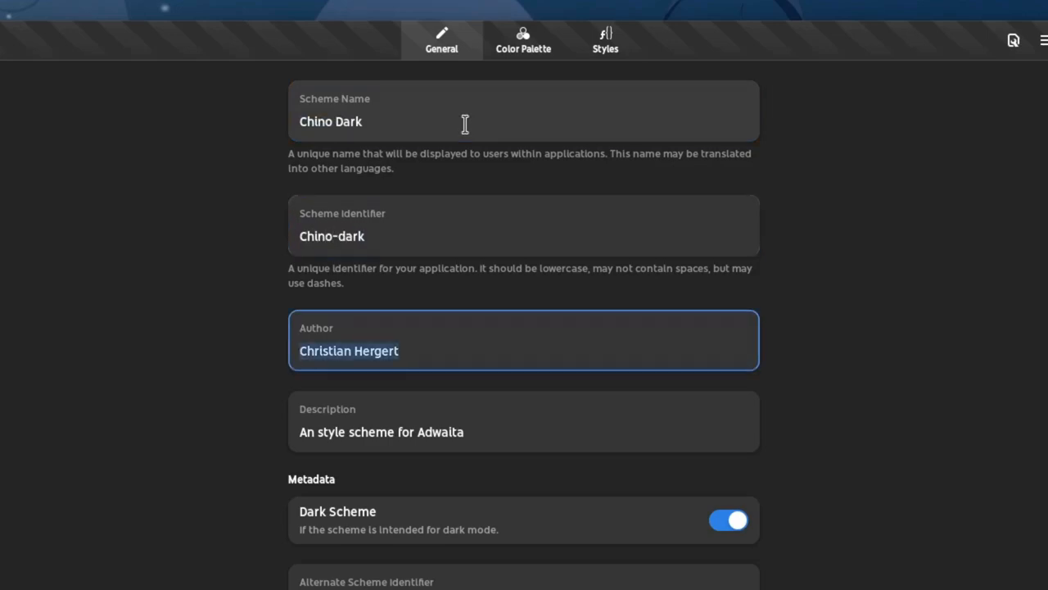
Set author Cocoa Hoto, description for Chino OS, and alternate scheme identifier Chino.
type("Cocoa Hoto")
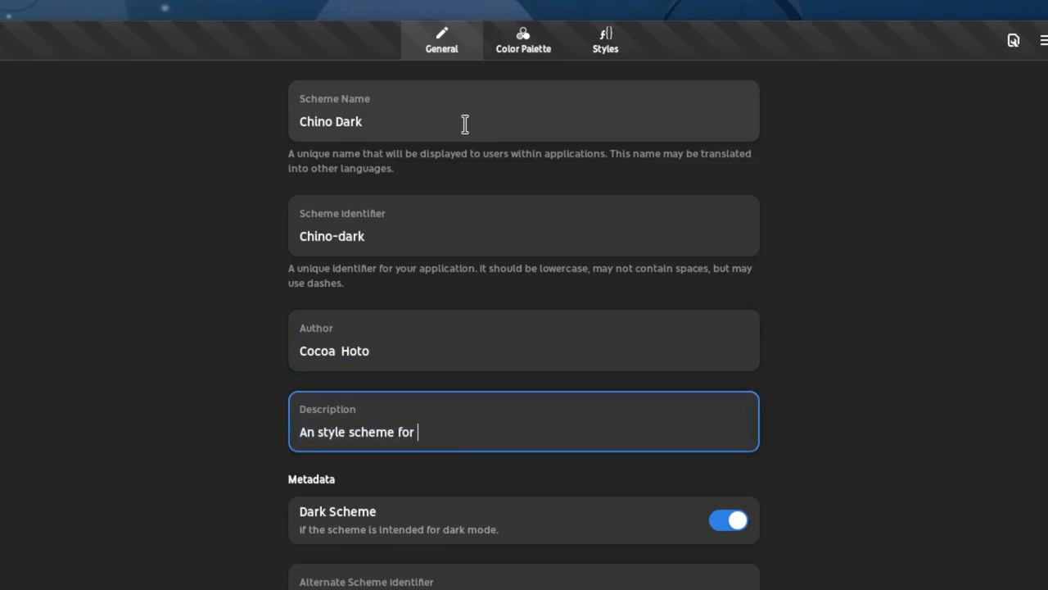
type("Chino OS")
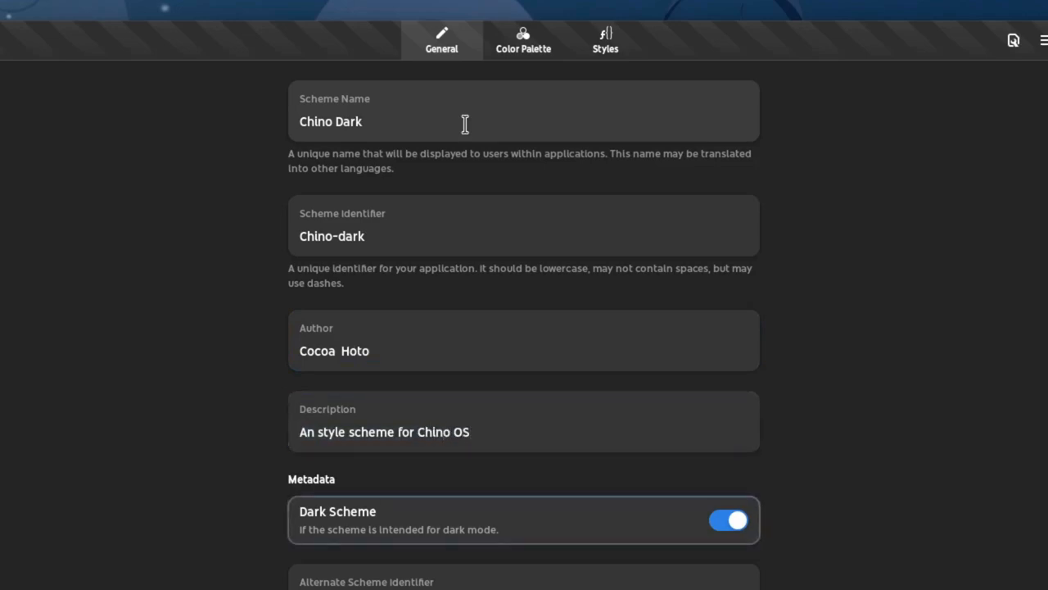
scroll("down", 3)
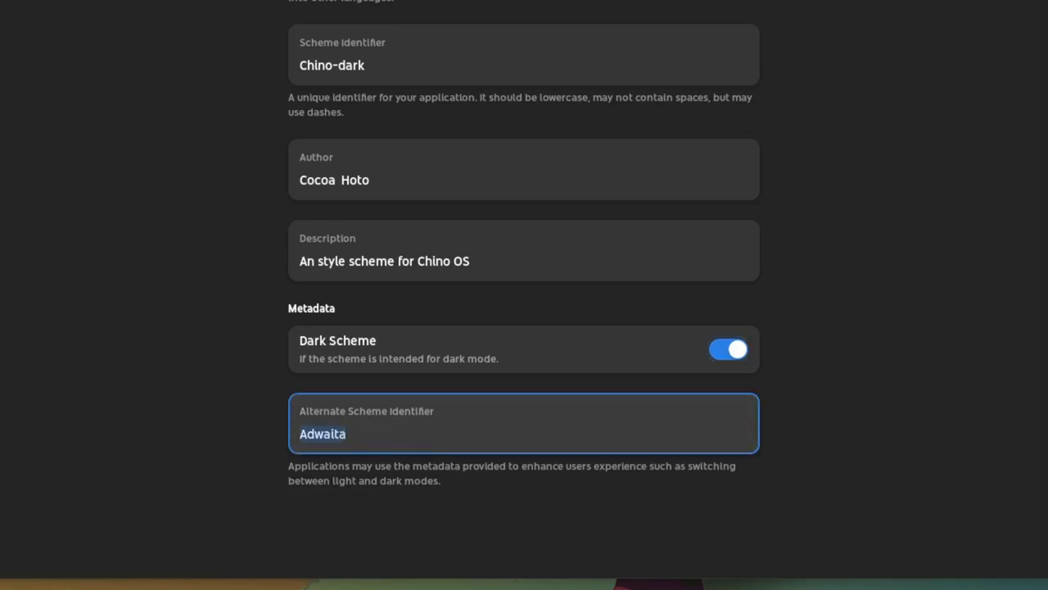
type("Chino")
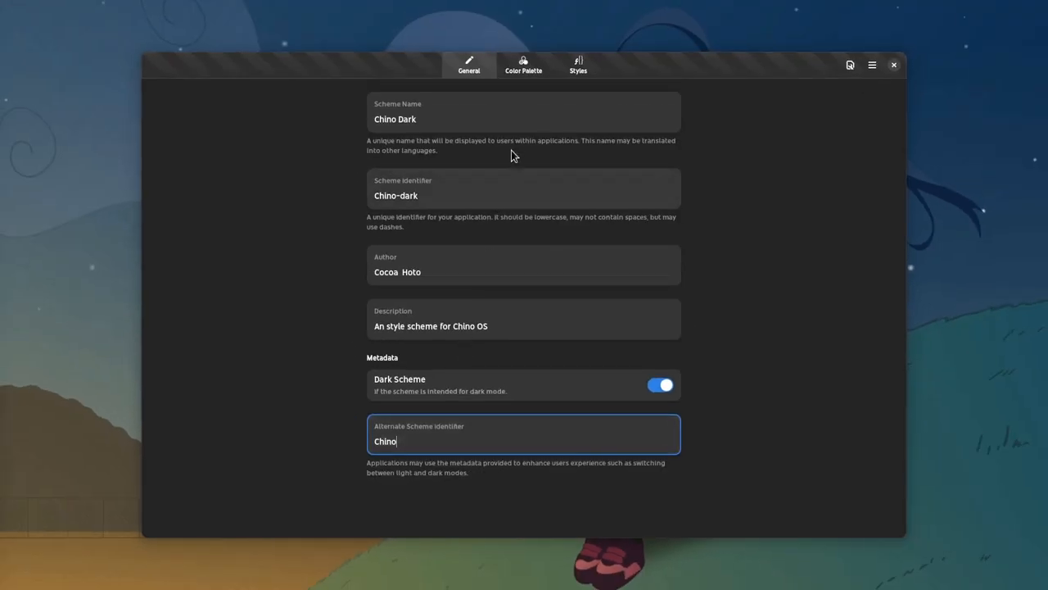
Browse through the named colours of Chino Dark's colour palette.
left_click(524, 66)
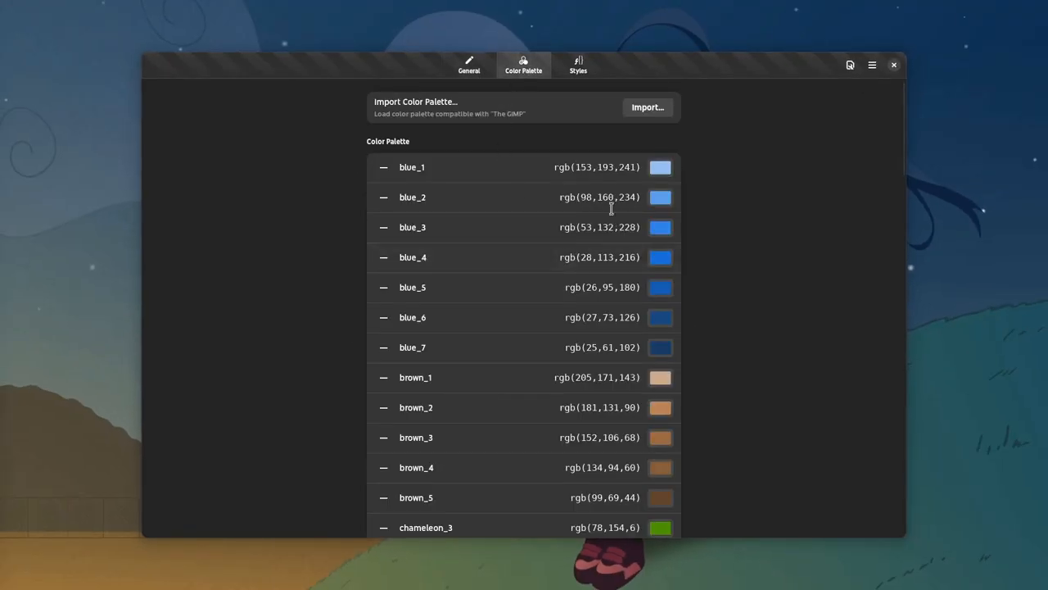
mouse_move(450, 246)
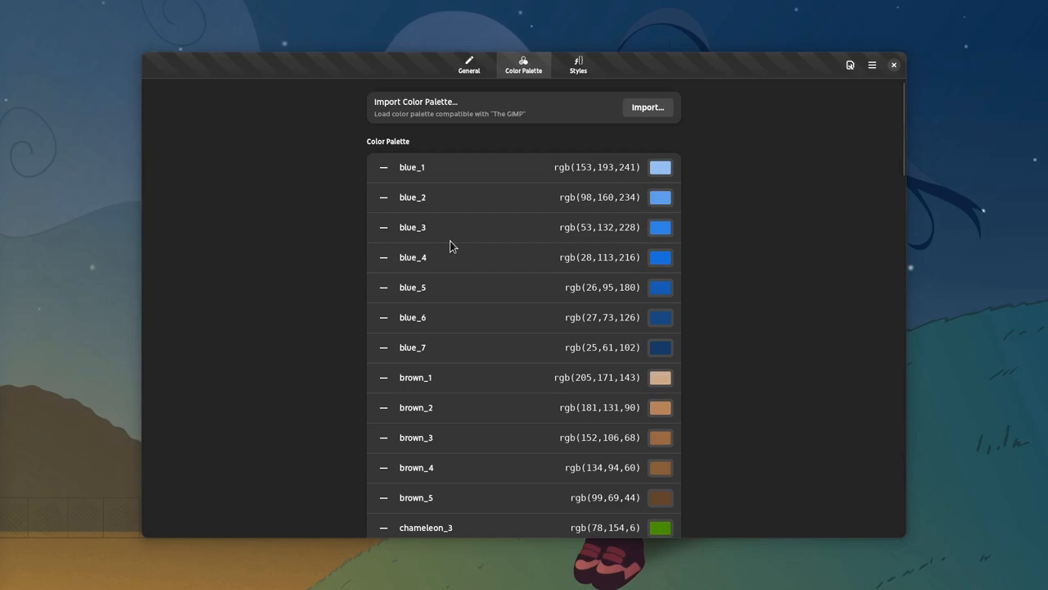
scroll("down", 3)
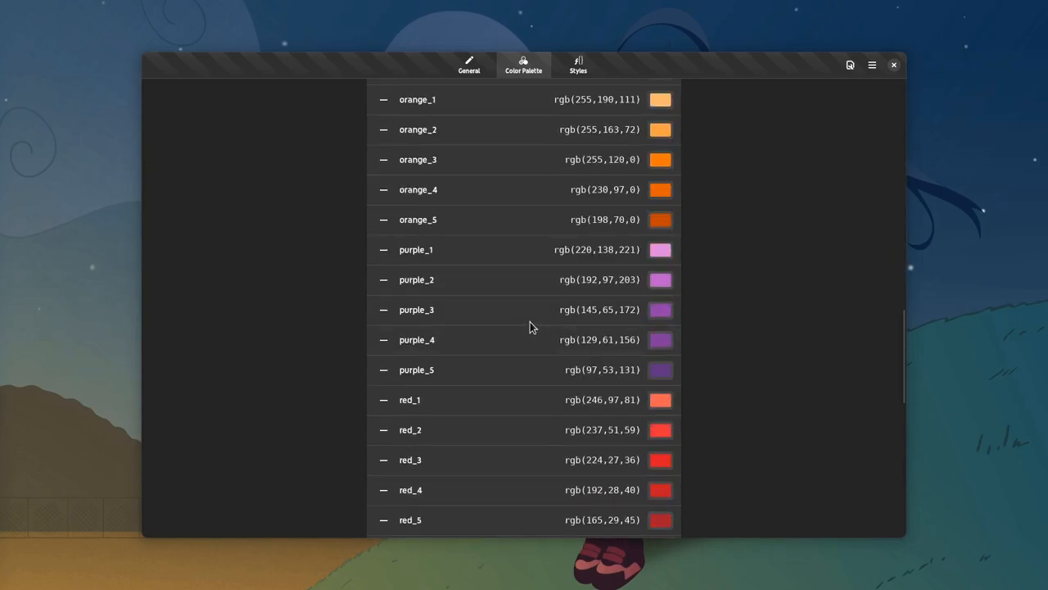
scroll("down", 3)
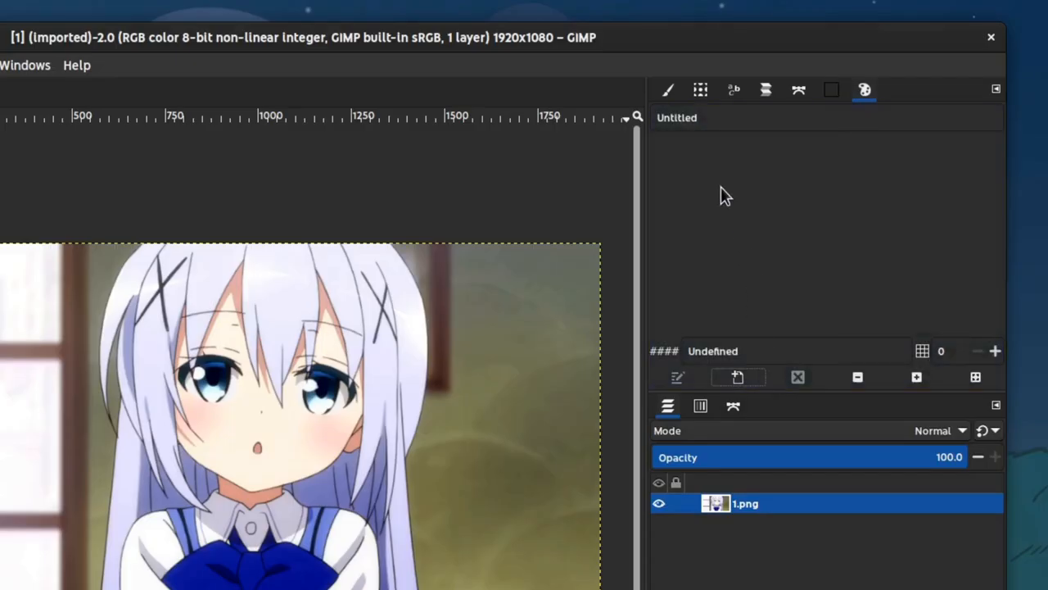
Name the palette Chino with entries Chino Hair and Bow Tie, then locate its palettes folder.
type("Chino")
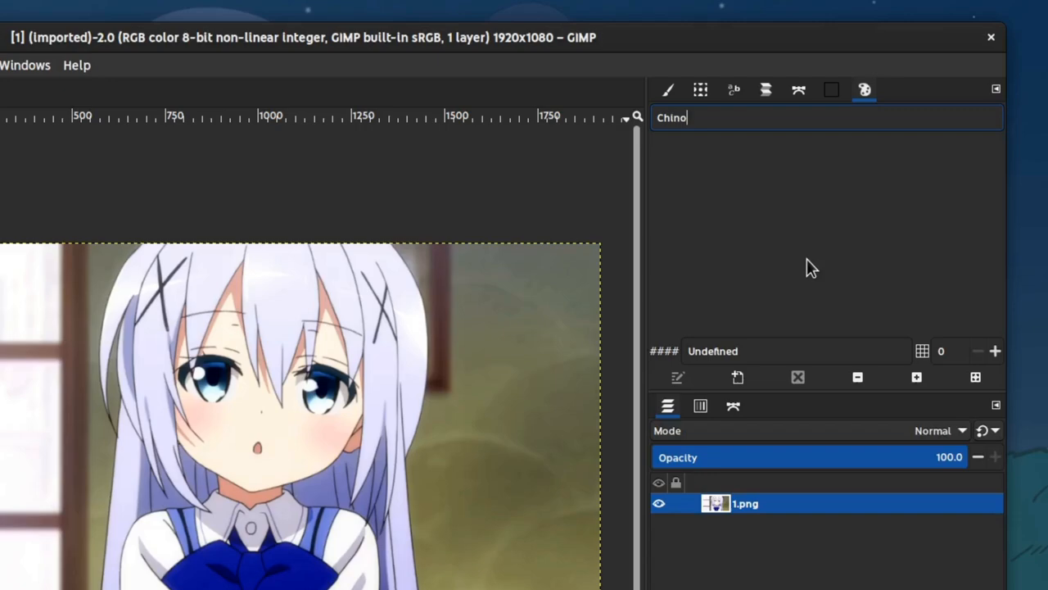
mouse_move(521, 407)
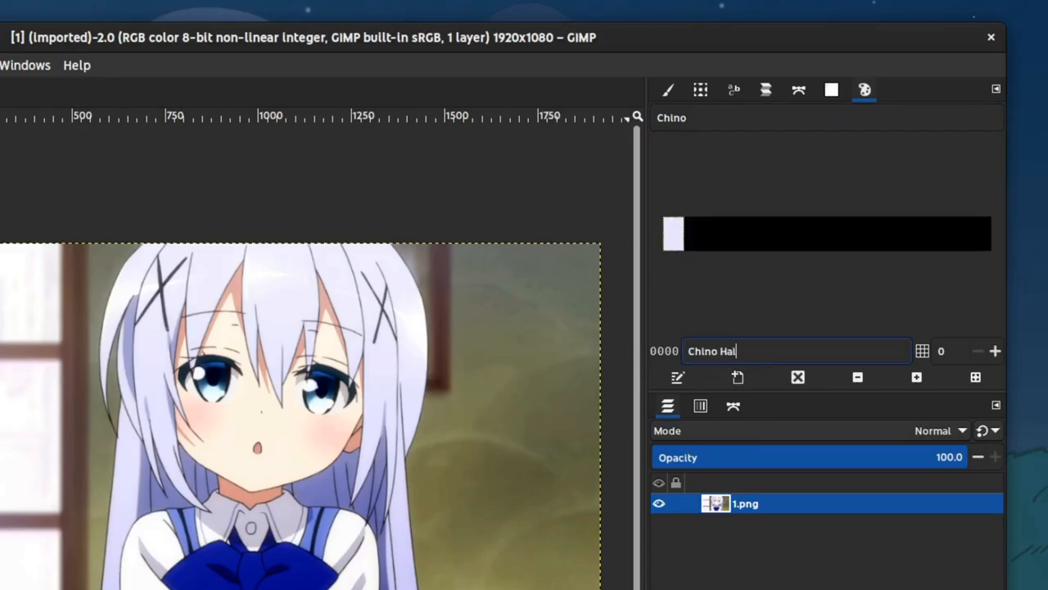
type("r")
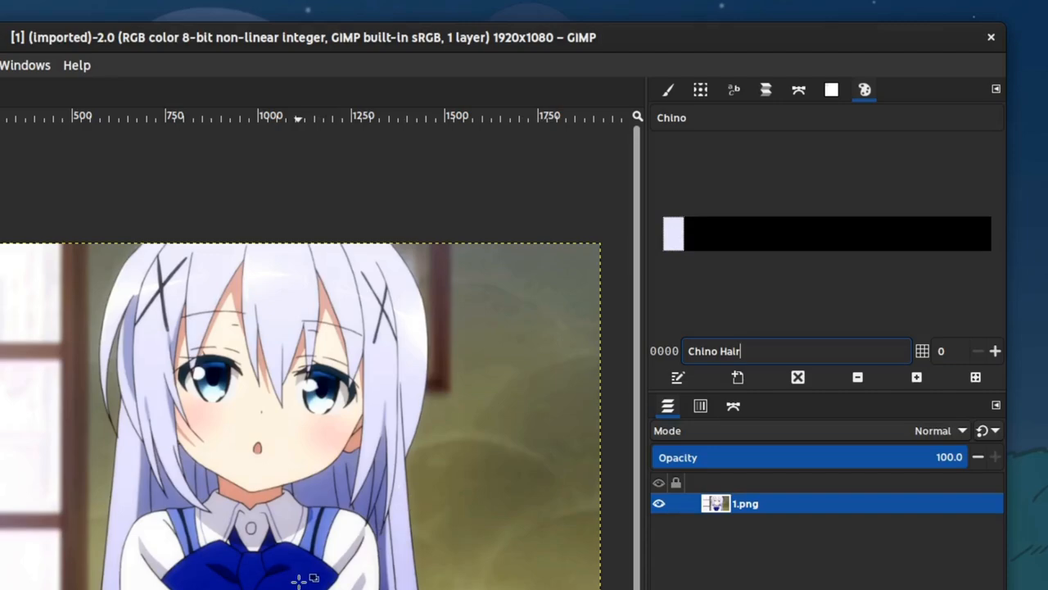
left_click(737, 377)
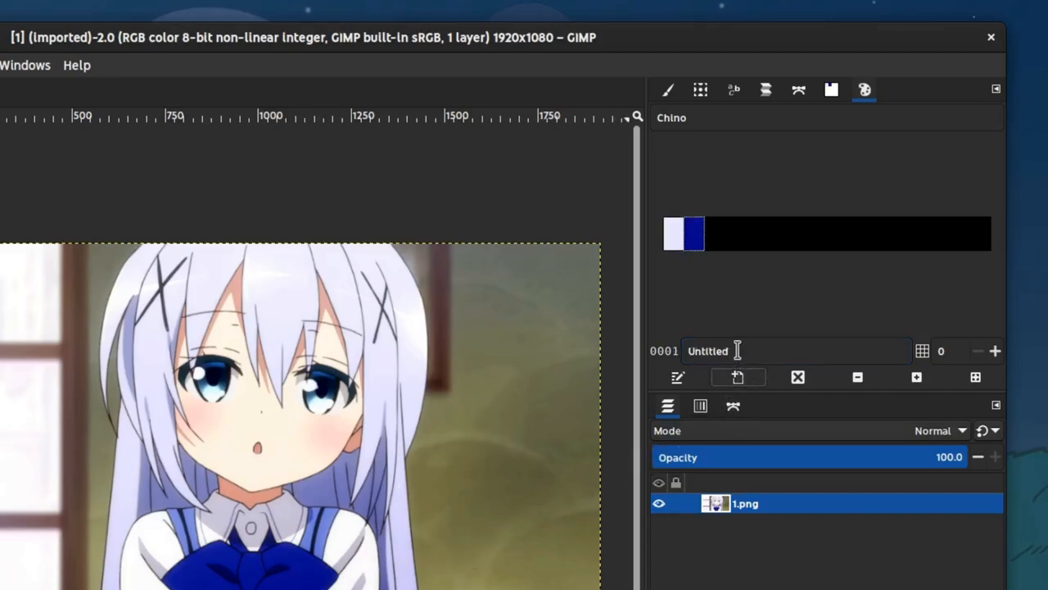
type("Bow Tie")
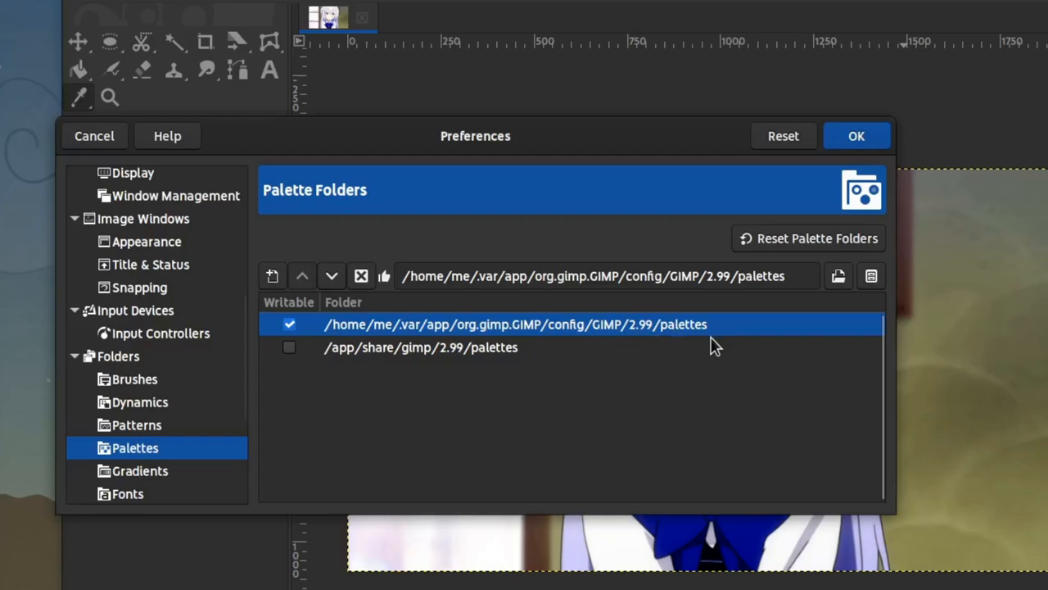
left_click(838, 276)
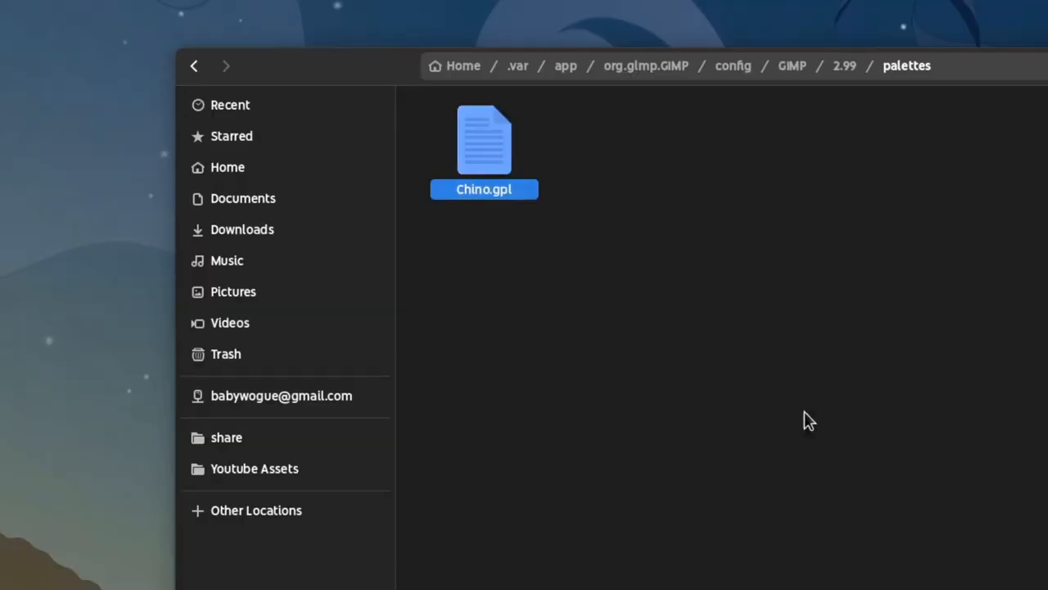
Import Chino.gpl so Chino Hair, Bow Tie and Chino Eyes appear in the scheme's palette.
double_click(485, 144)
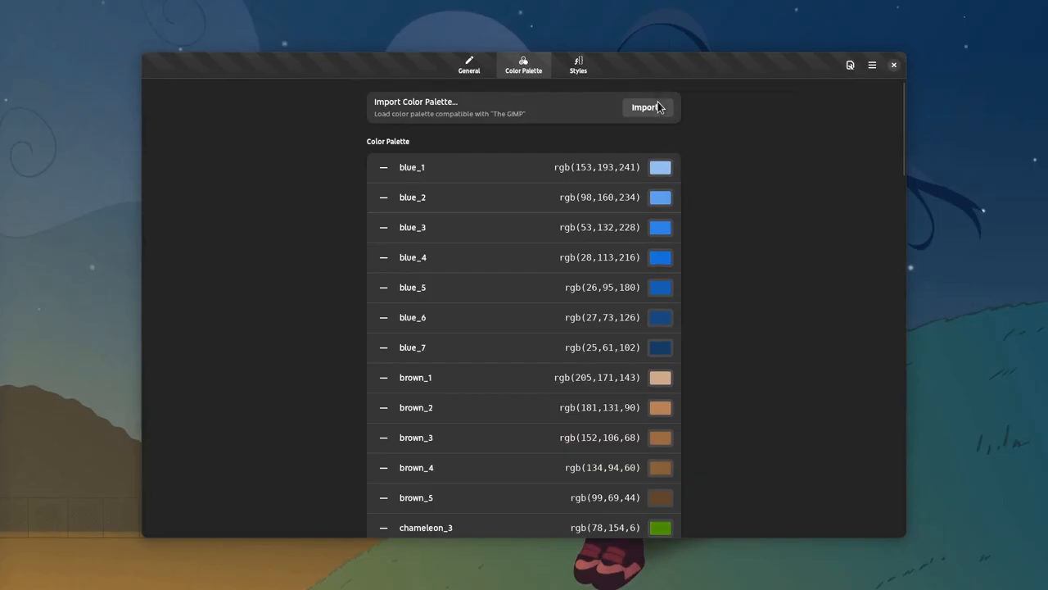
left_click(647, 107)
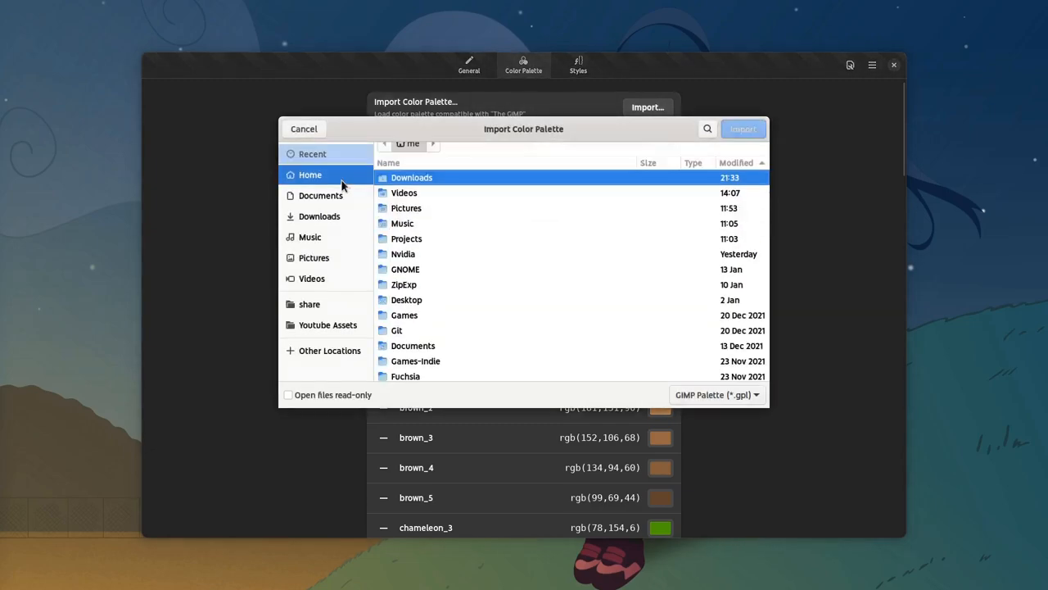
left_click(305, 128)
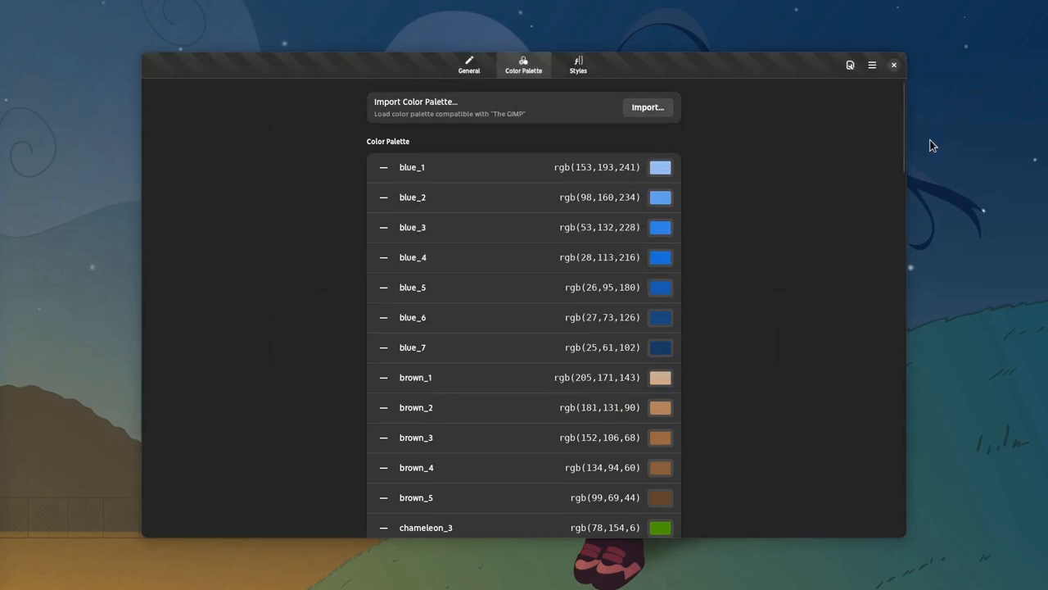
scroll("down", 3)
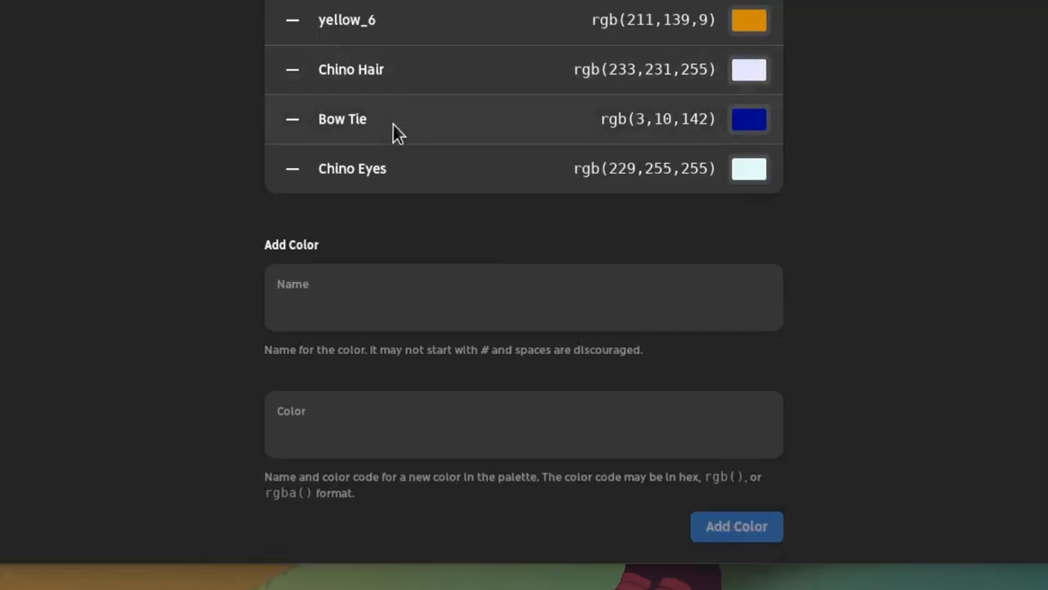
mouse_move(433, 149)
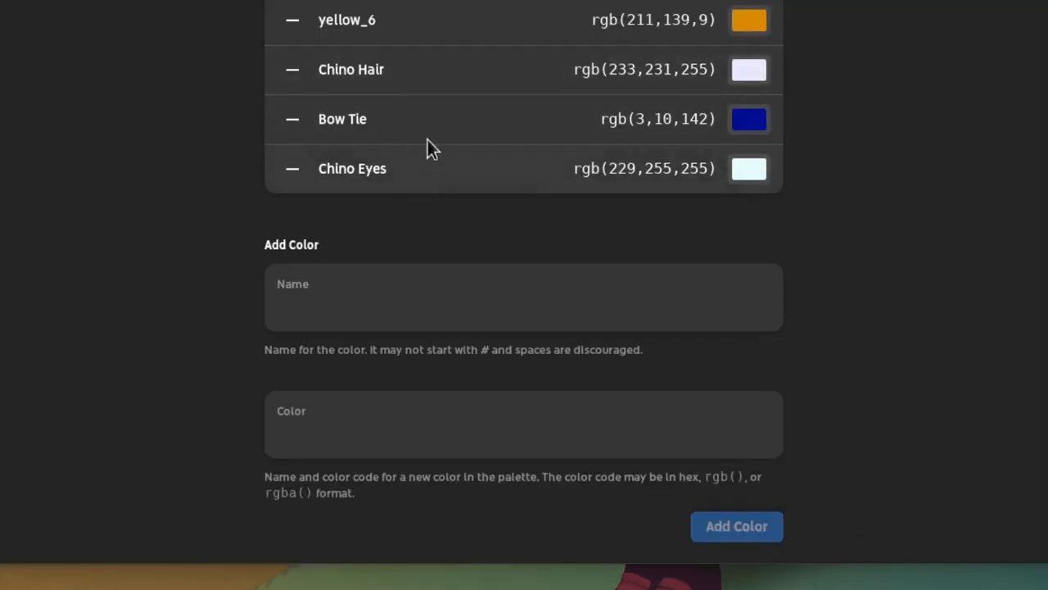
mouse_move(494, 162)
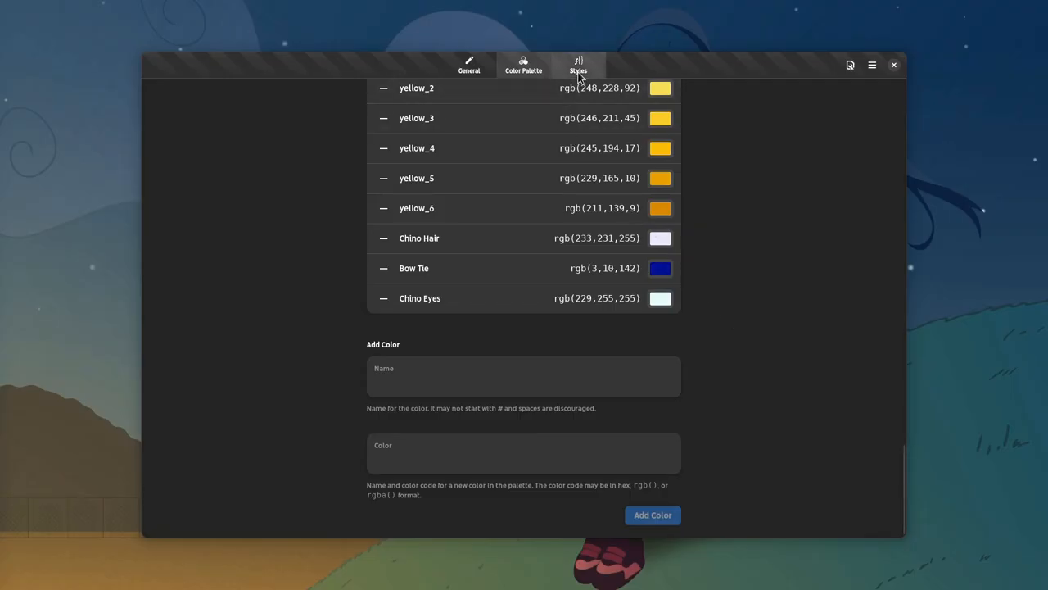
Pick the dark blue swatch as the Text background colour and confirm it.
left_click(578, 66)
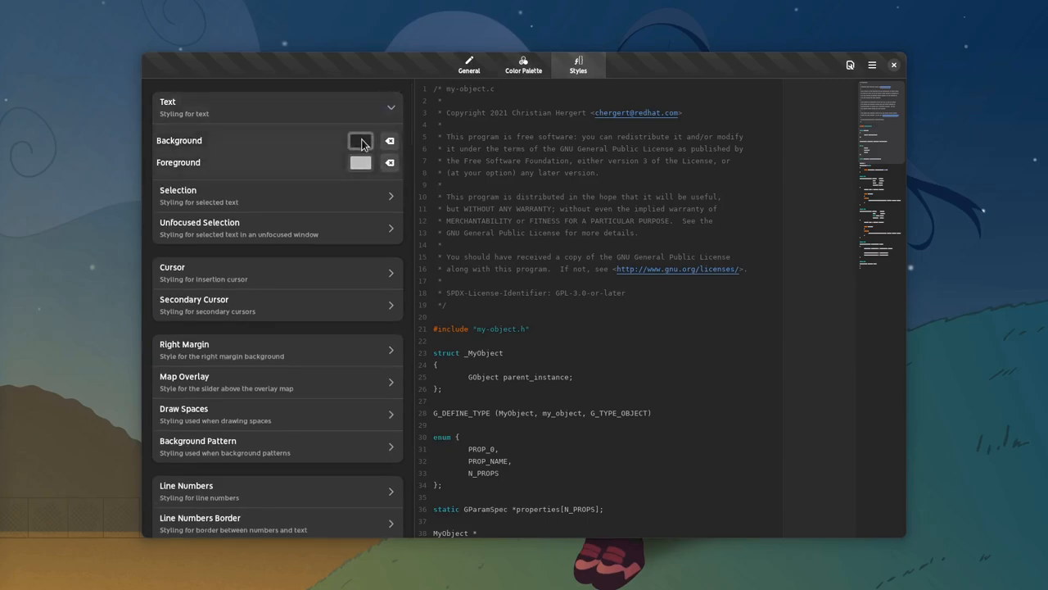
left_click(360, 141)
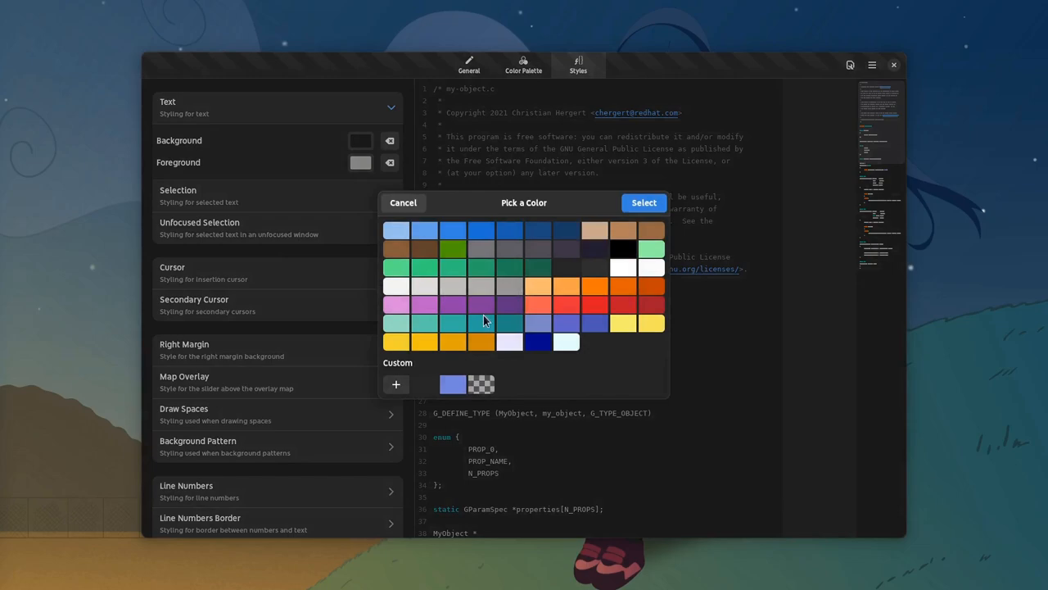
mouse_move(512, 354)
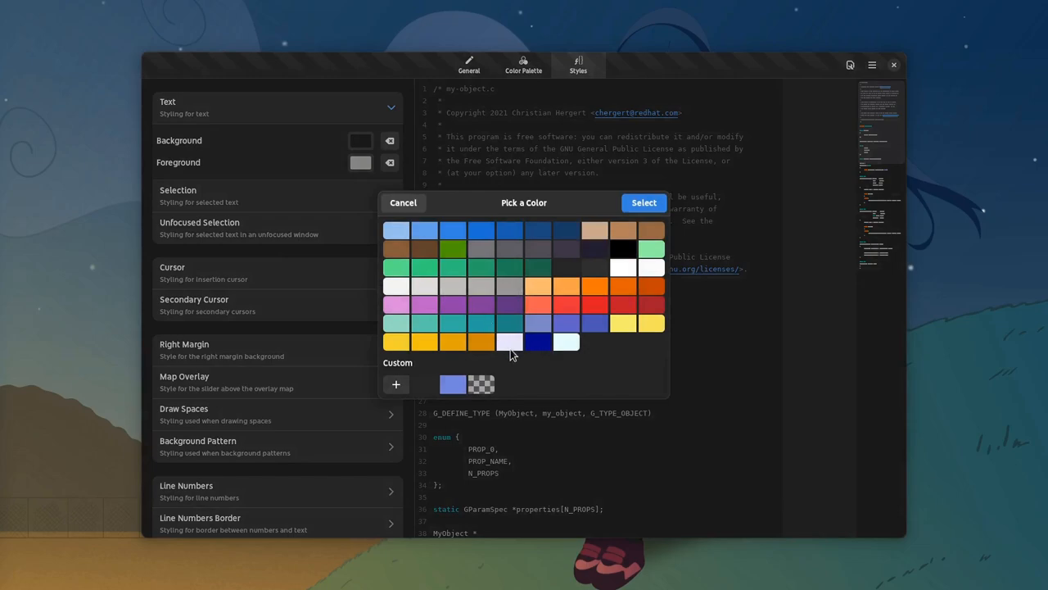
mouse_move(542, 350)
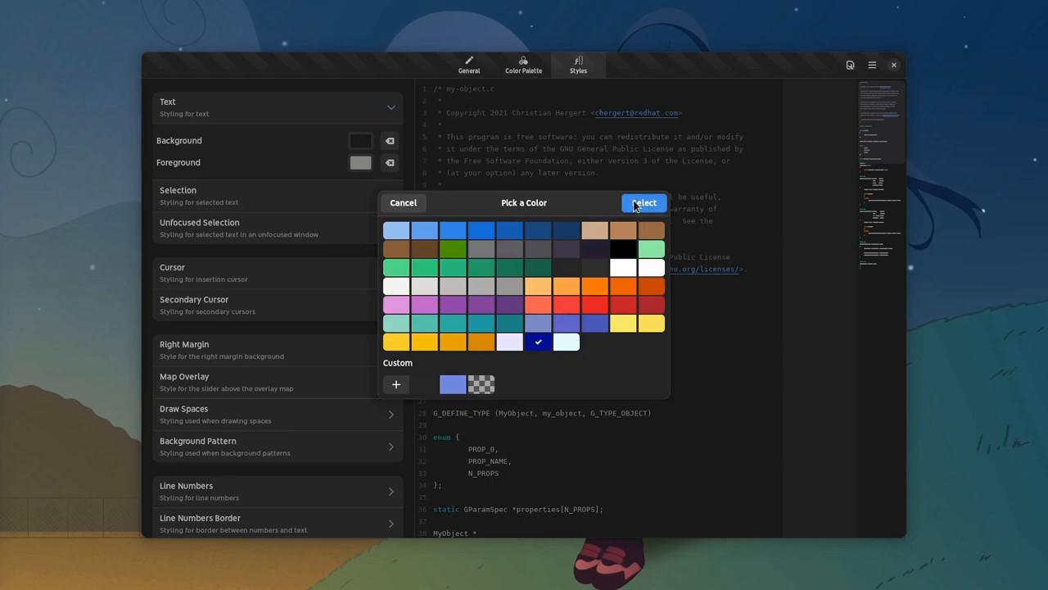
left_click(644, 203)
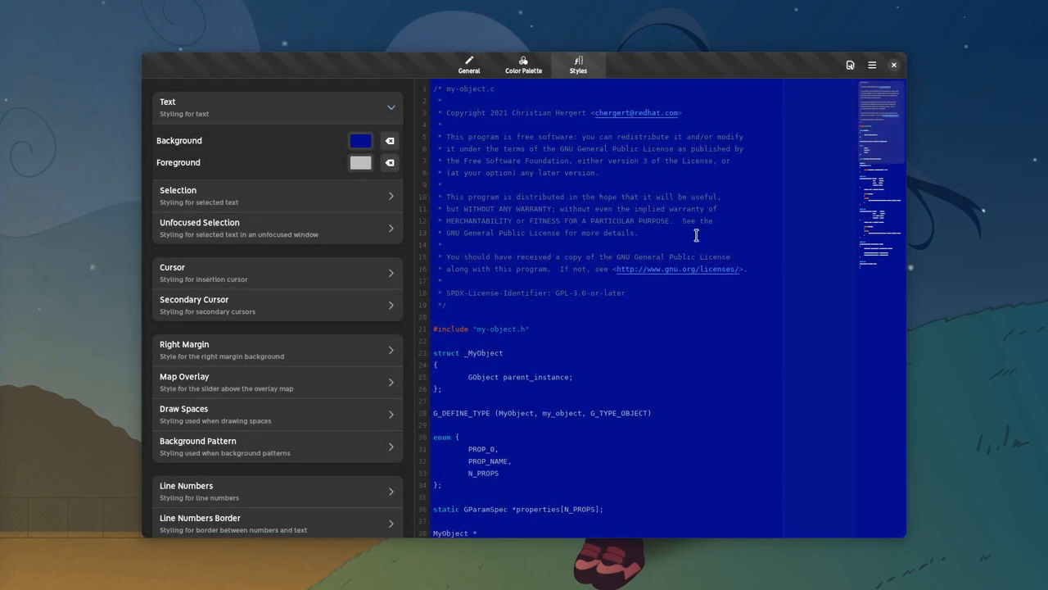
Save the dark blue scheme from the menu under the file name Chino-dark.xml.
left_click(871, 66)
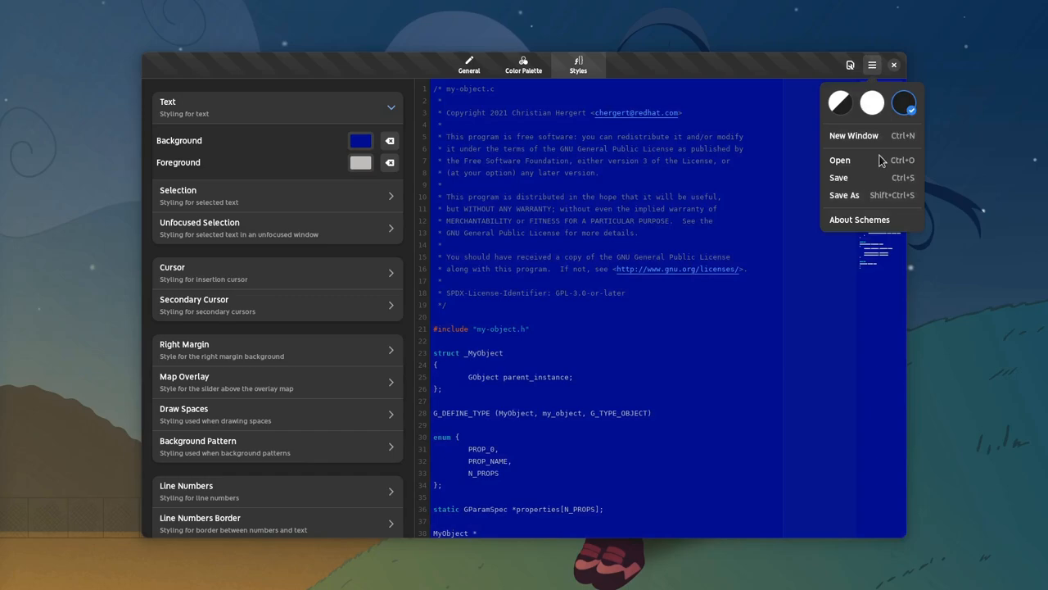
left_click(845, 195)
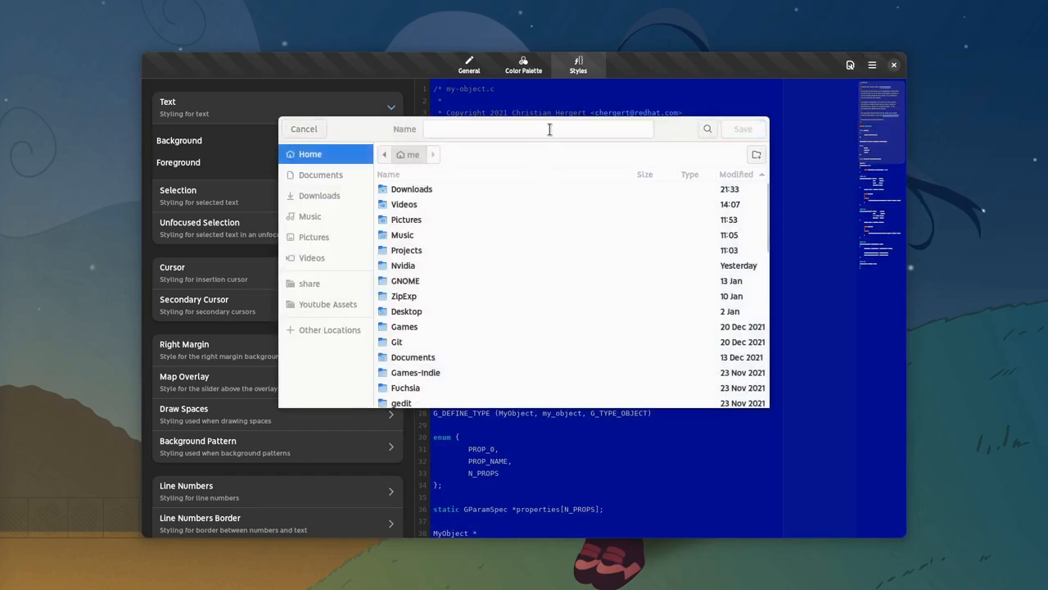
type("Chino-dark.xml")
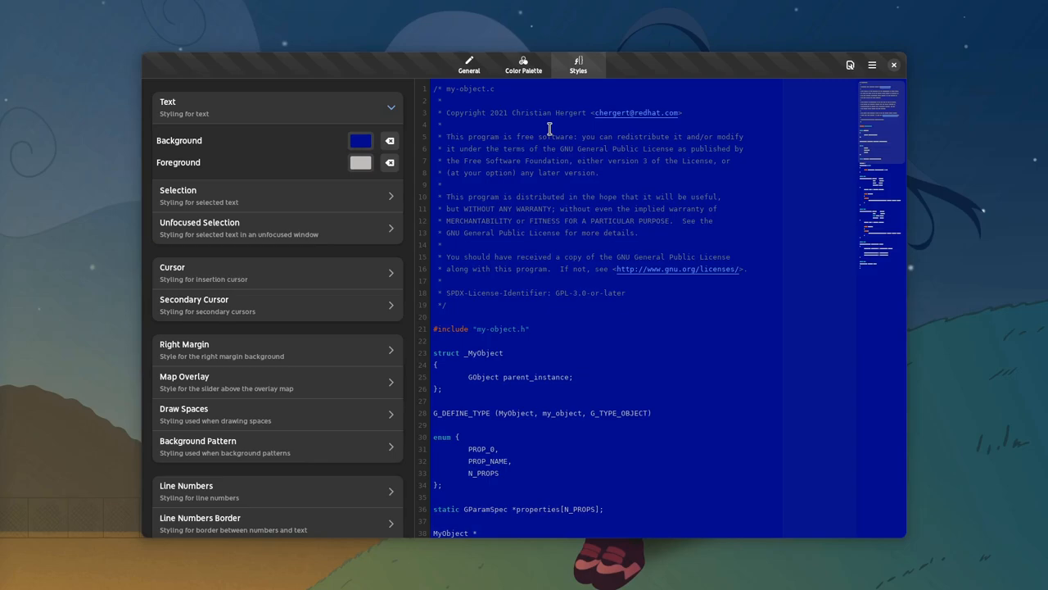
Recolour the text background purple, then move to the General page for the scheme's metadata.
left_click(361, 141)
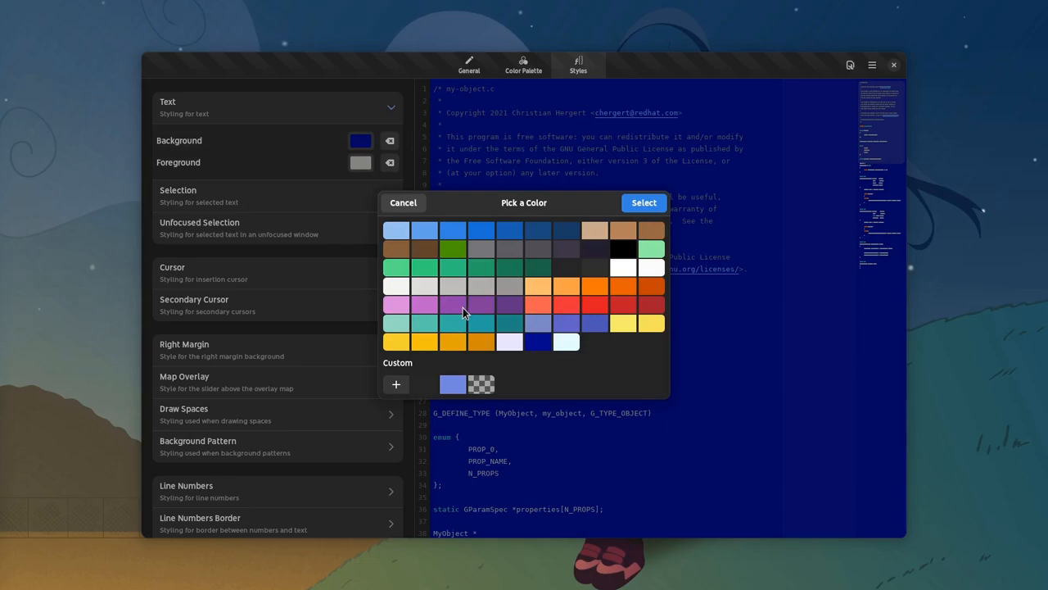
left_click(644, 203)
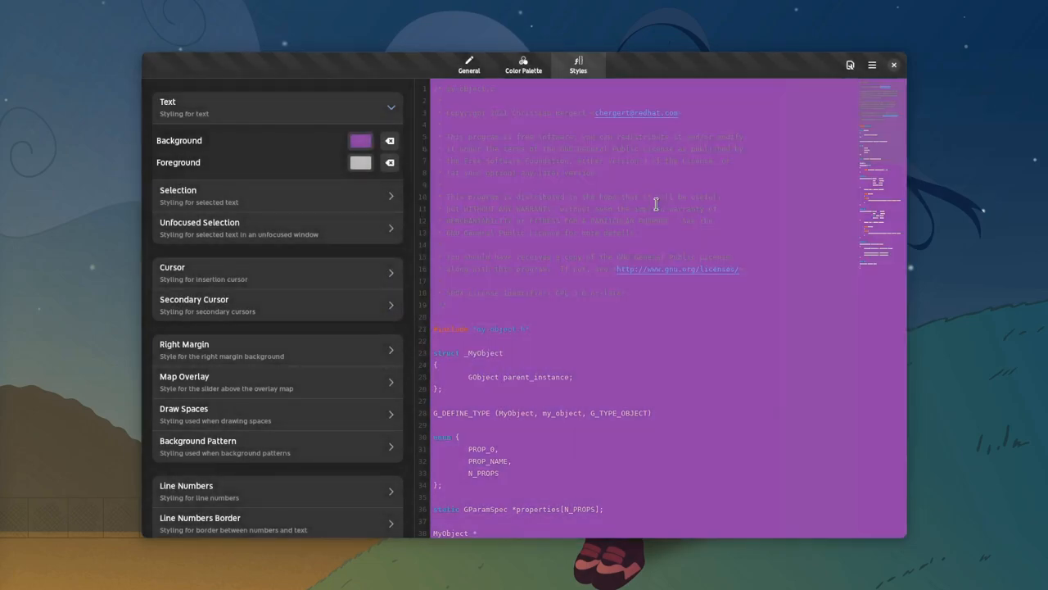
left_click(469, 66)
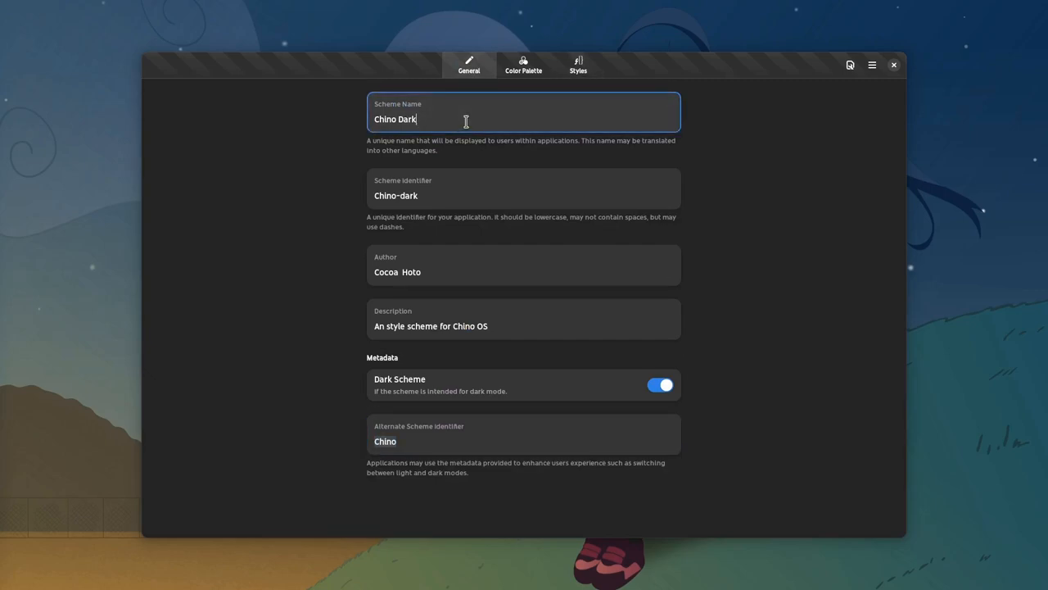
Rename the scheme Chino, mark it not dark, and set its alternate identifier to Chino-dark.
left_click(484, 195)
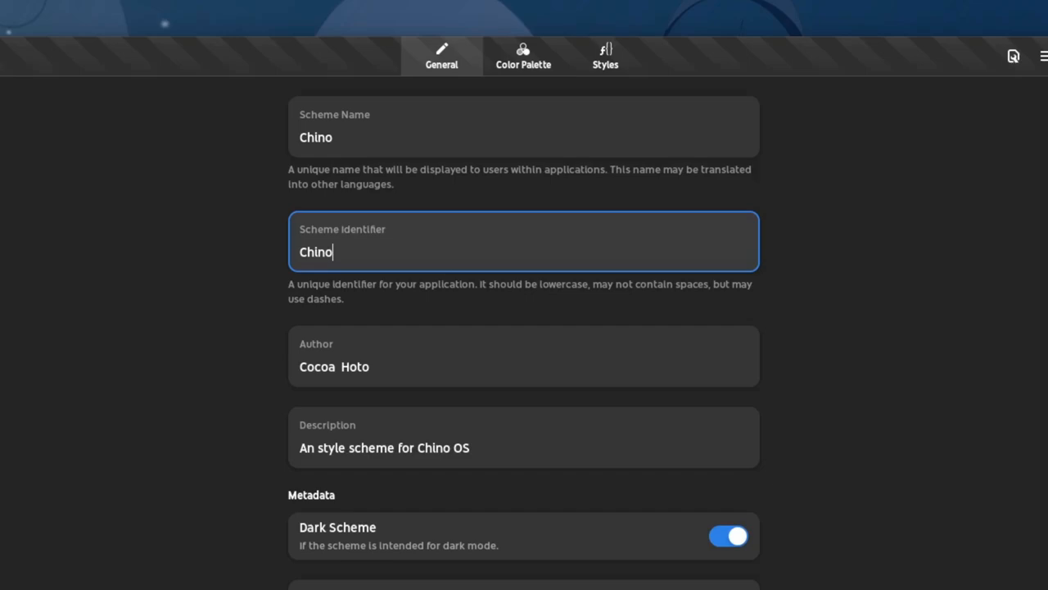
scroll("down", 3)
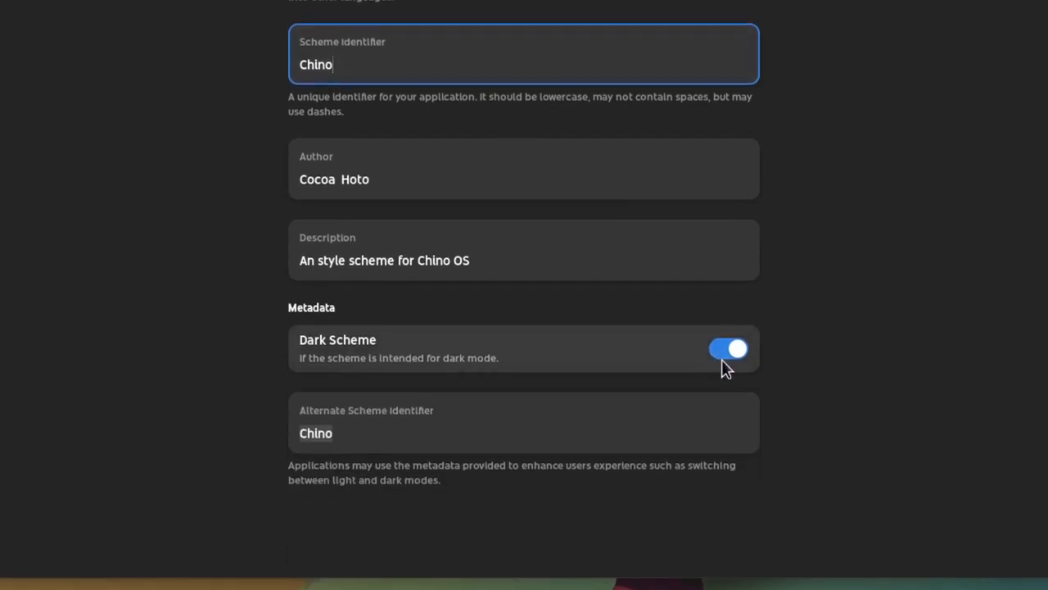
left_click(727, 347)
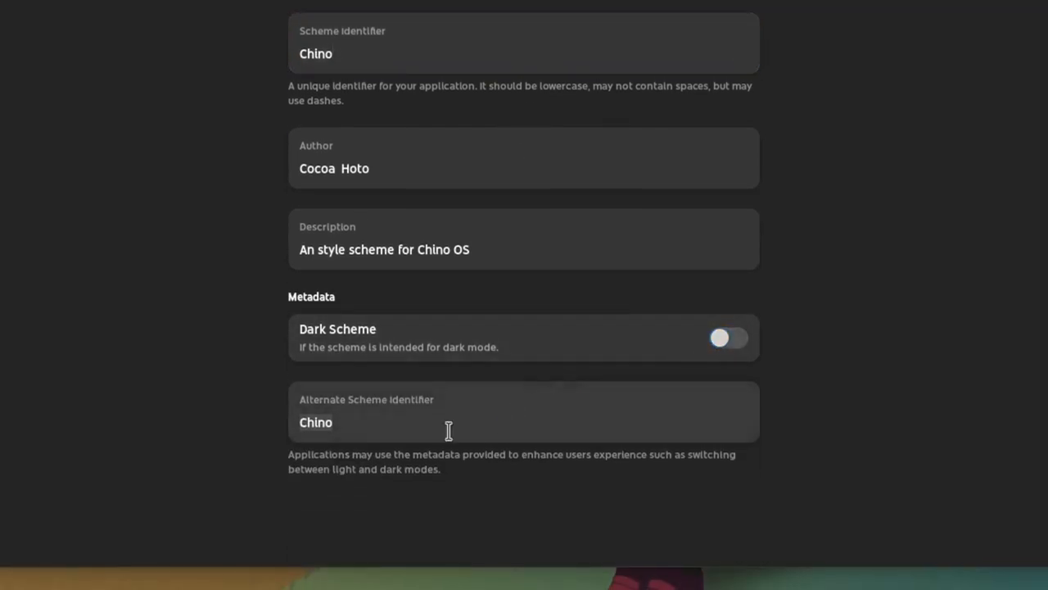
type("-dar")
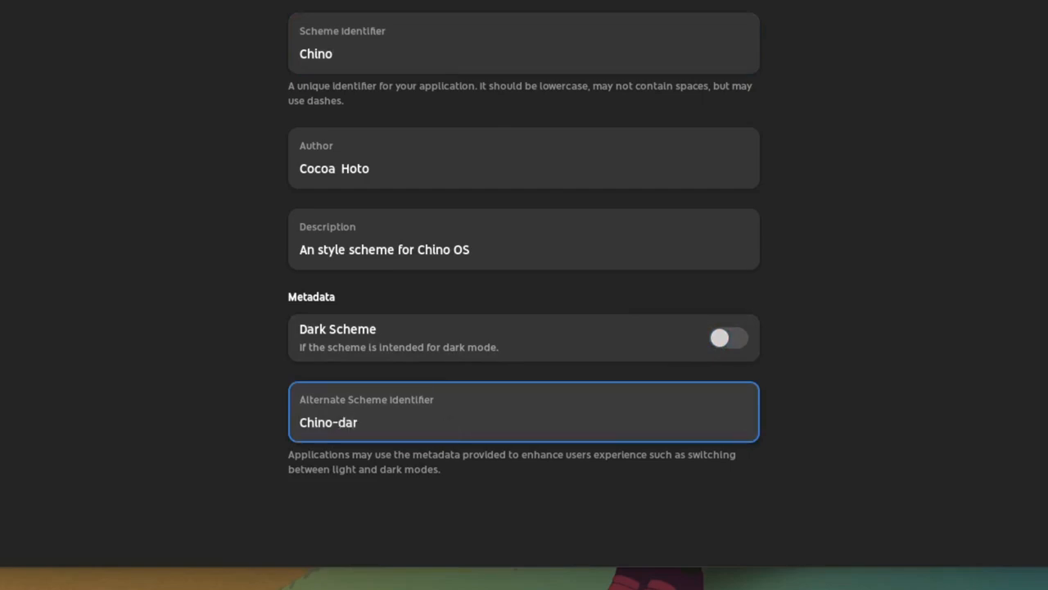
type("k")
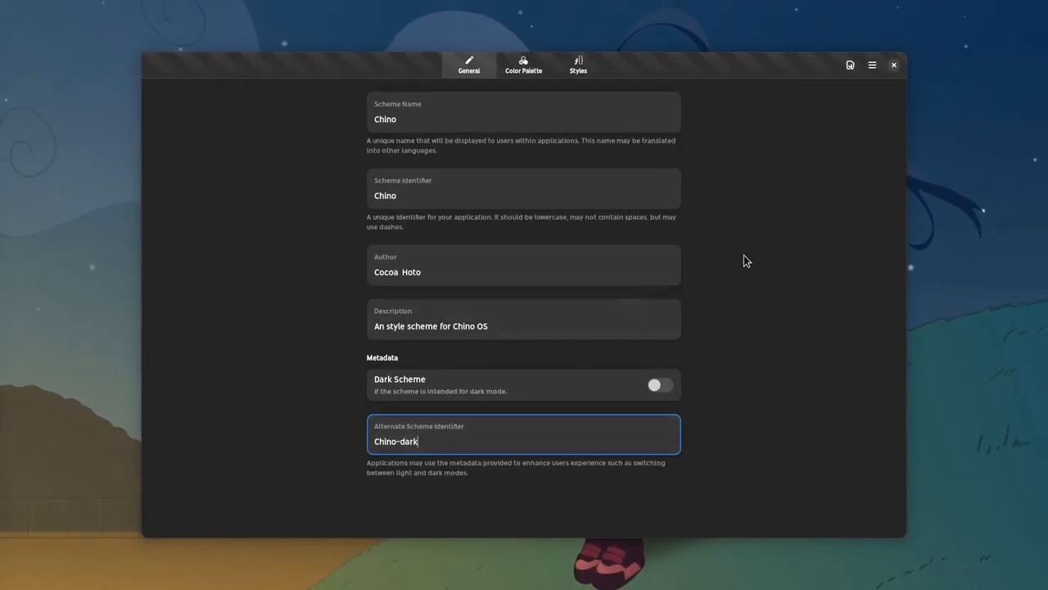
left_click(848, 65)
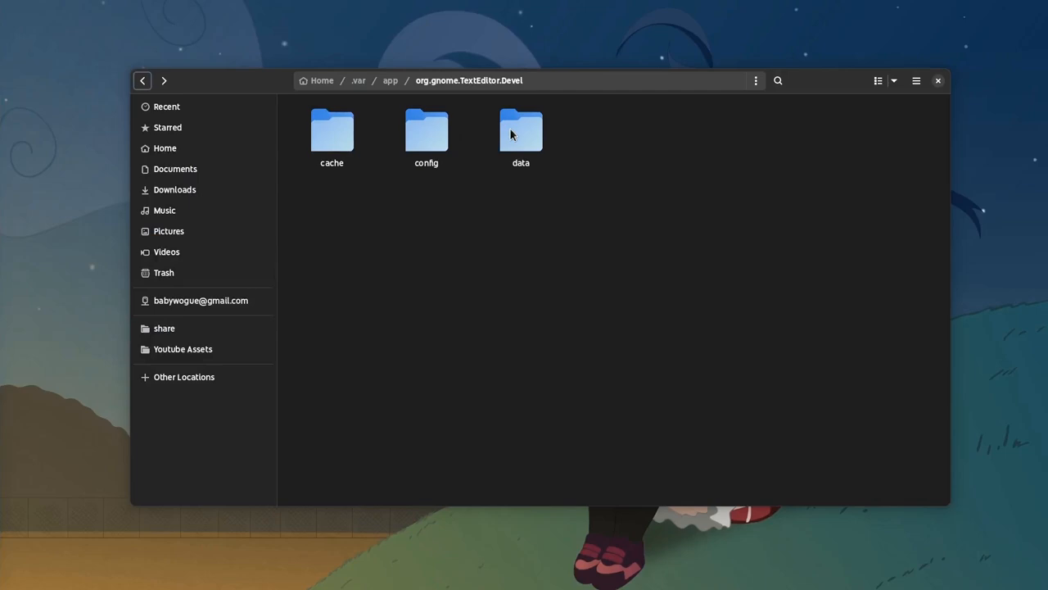
Navigate into data and the gtksourceview-5 styles folder containing Chino.xml and Chino-dark.xml.
double_click(521, 131)
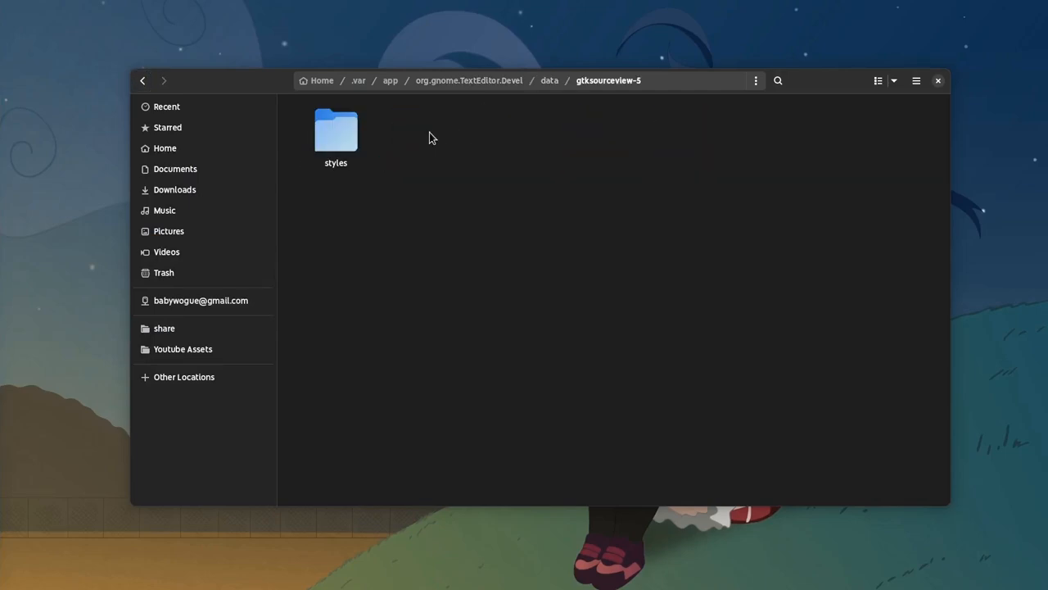
double_click(336, 131)
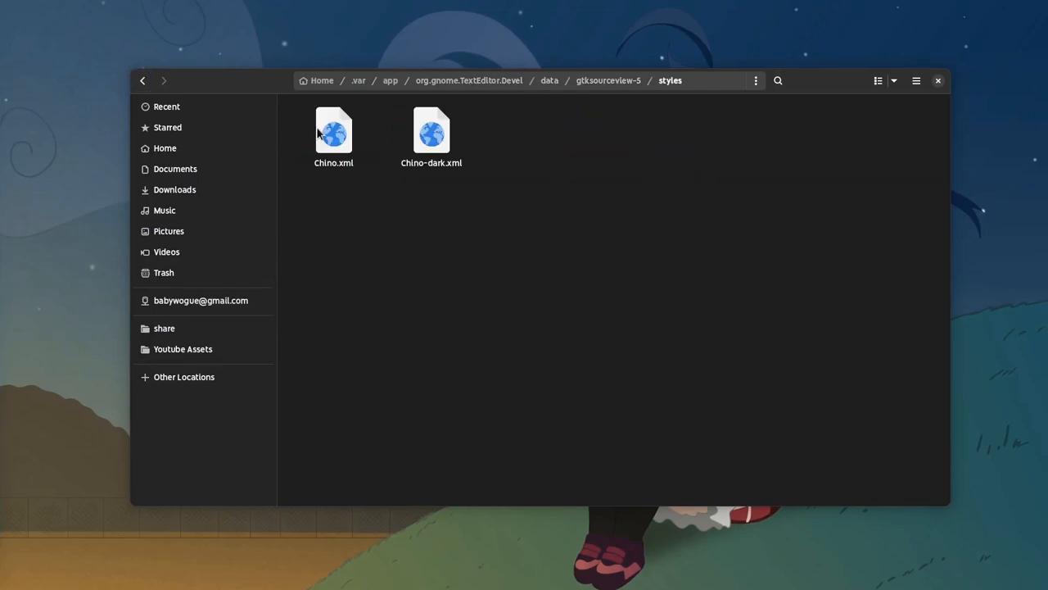
mouse_move(447, 206)
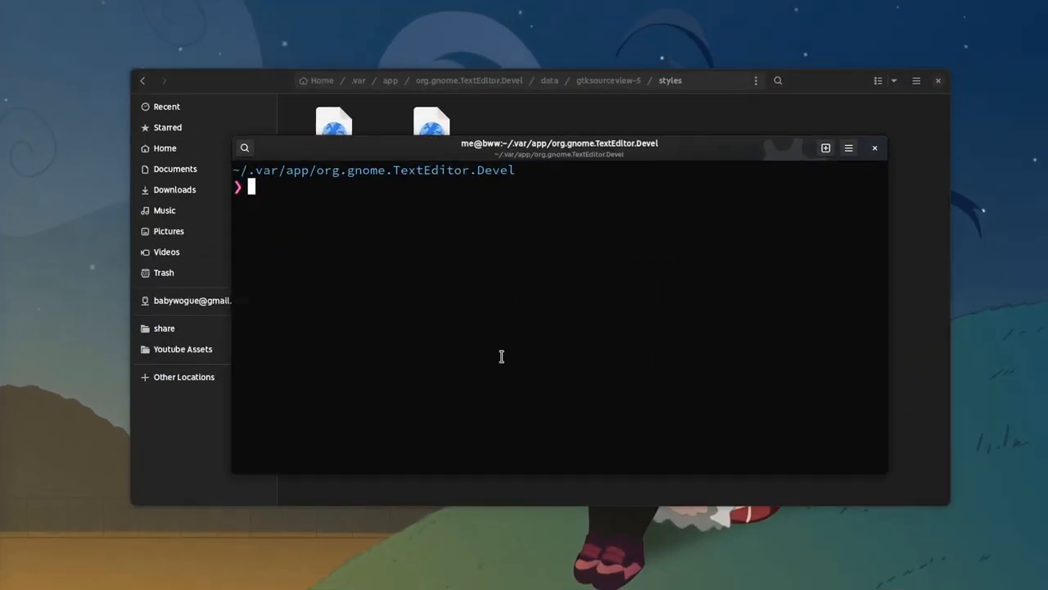
Run less config/glib-2.0/settings/keyfile to read the dark-mode and style-variant entries.
type("less config/glib-2.0/")
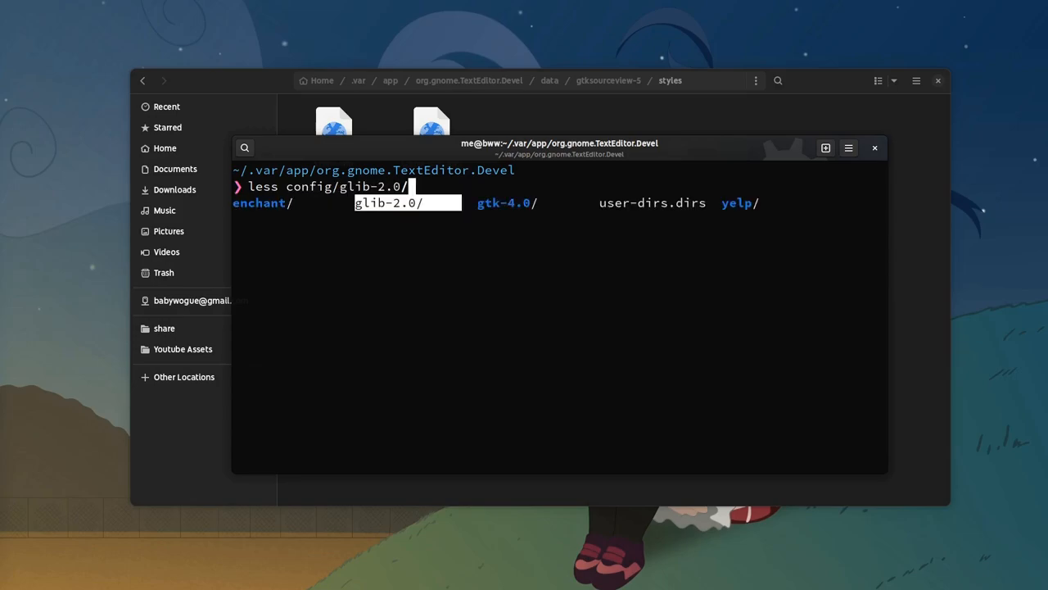
type("settings/keyfile")
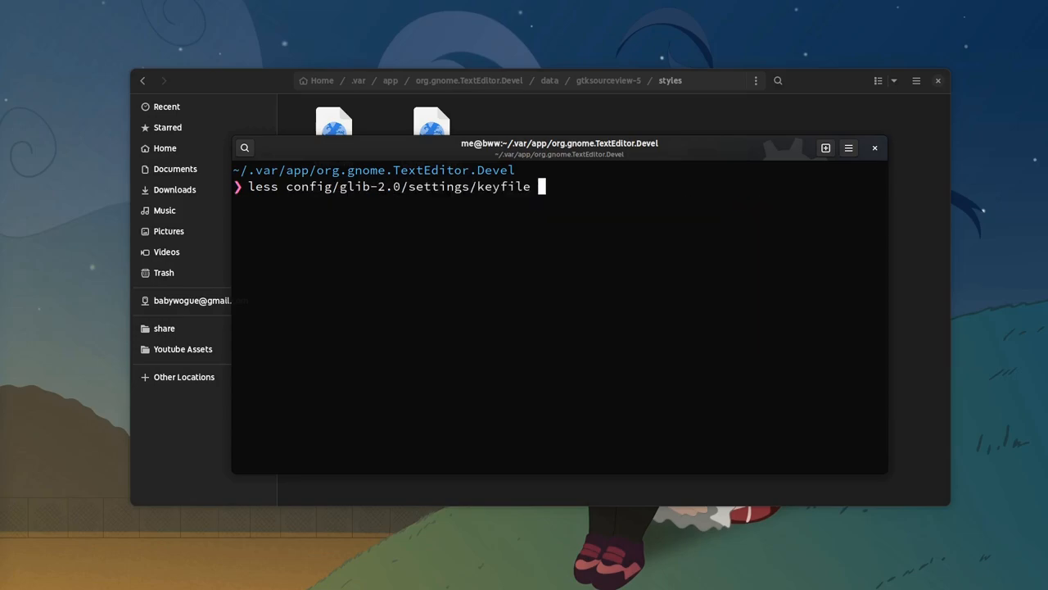
key("Return")
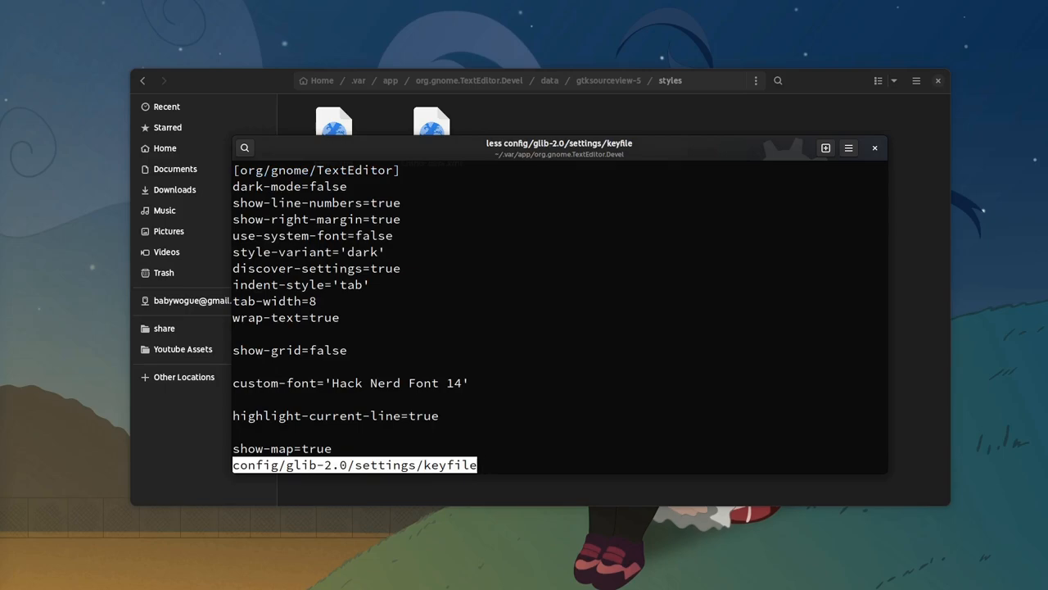
mouse_move(505, 393)
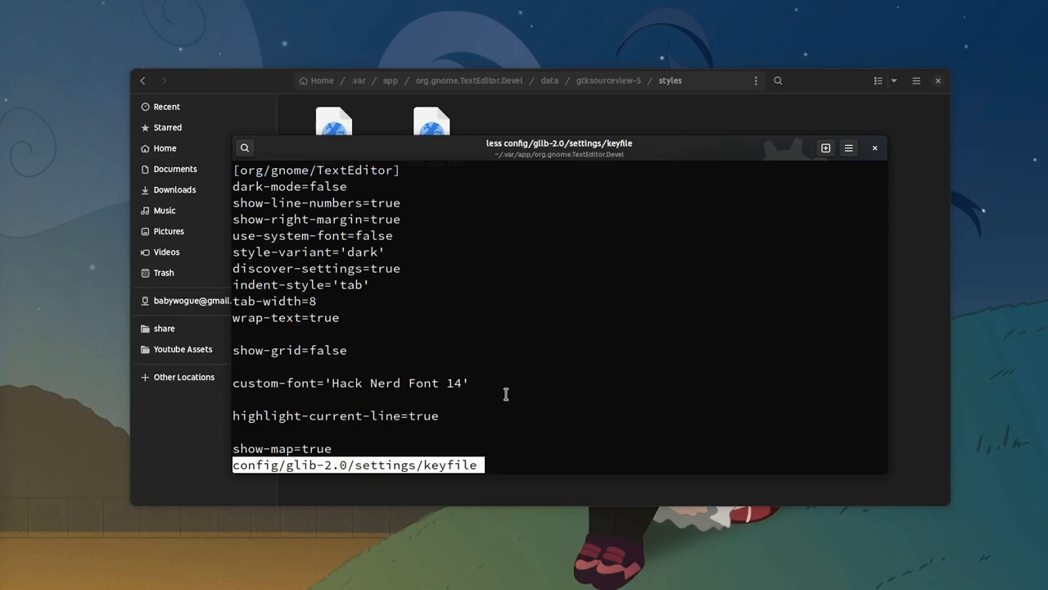
scroll("down", 3)
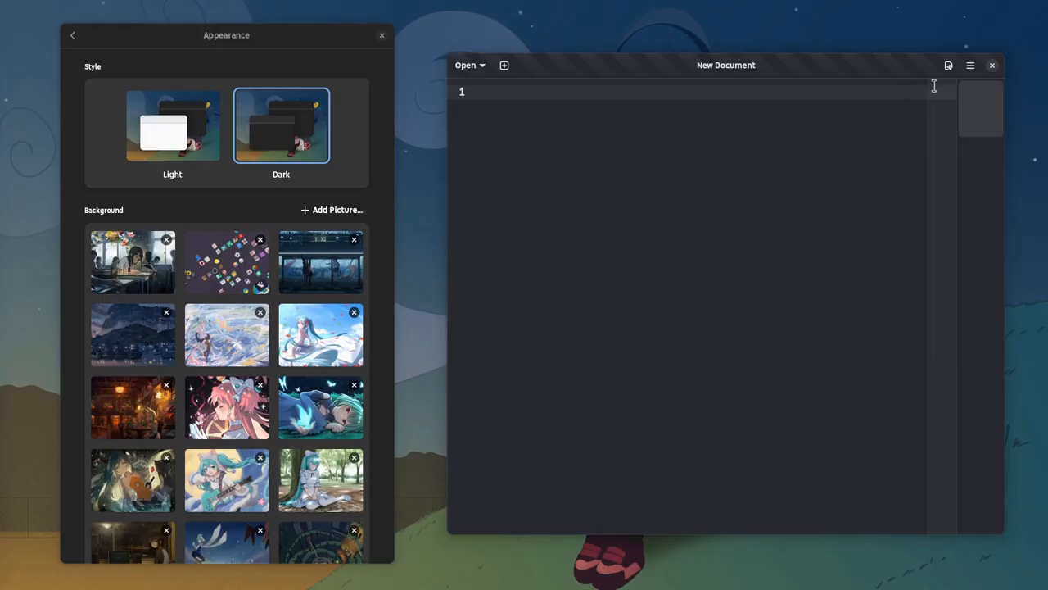
Choose the blue Chino scheme in Preferences, then switch Appearance to Light to see the purple variant.
left_click(969, 65)
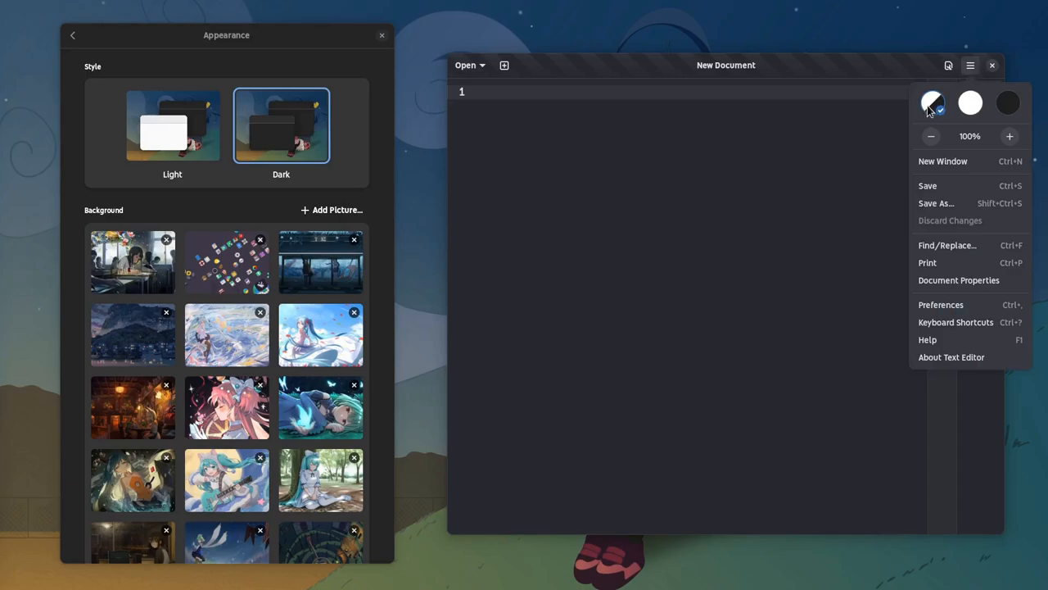
left_click(940, 305)
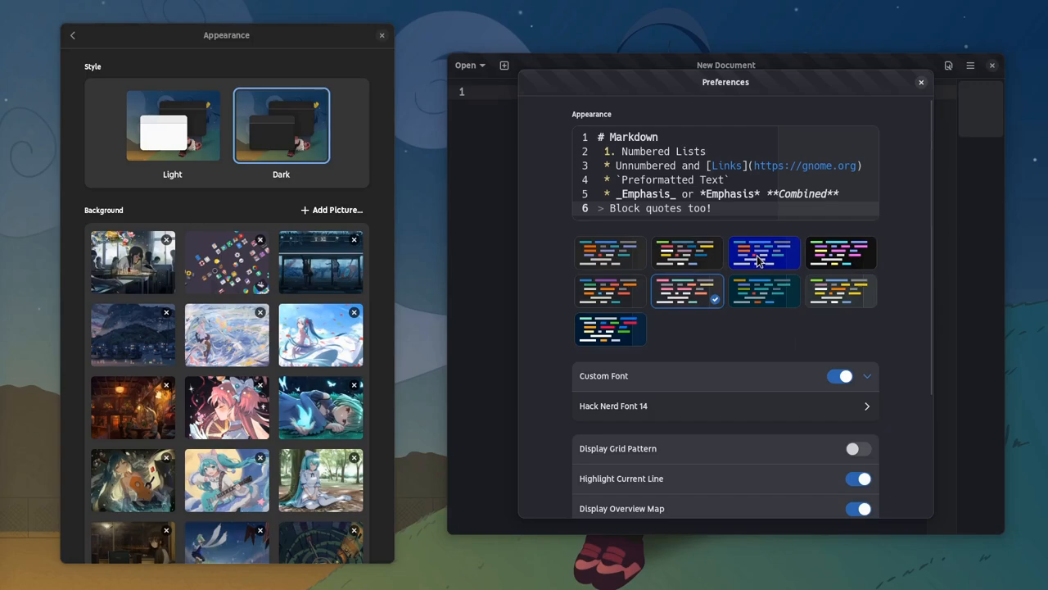
left_click(763, 252)
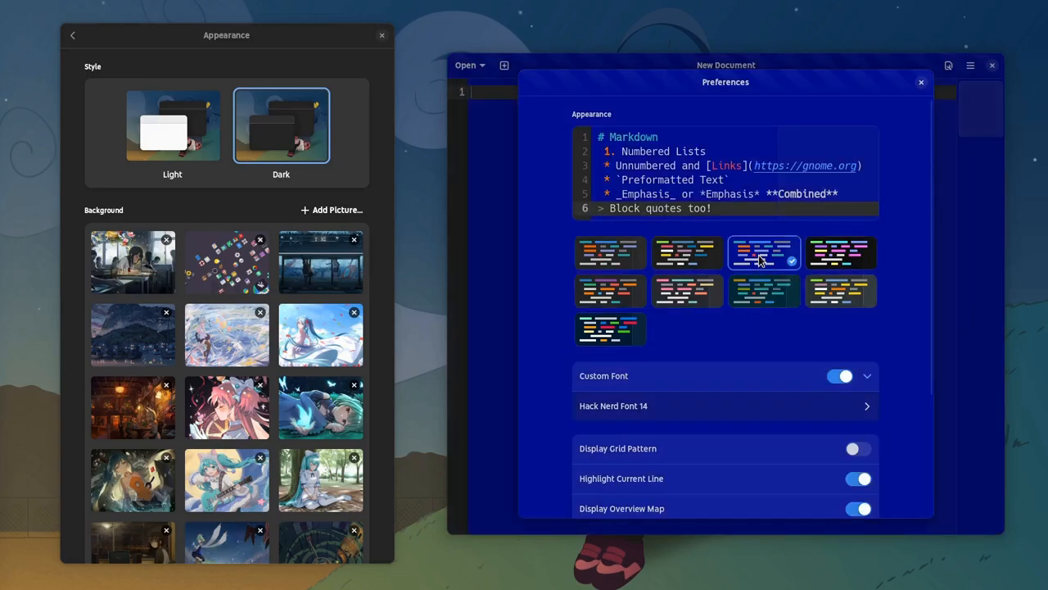
mouse_move(188, 134)
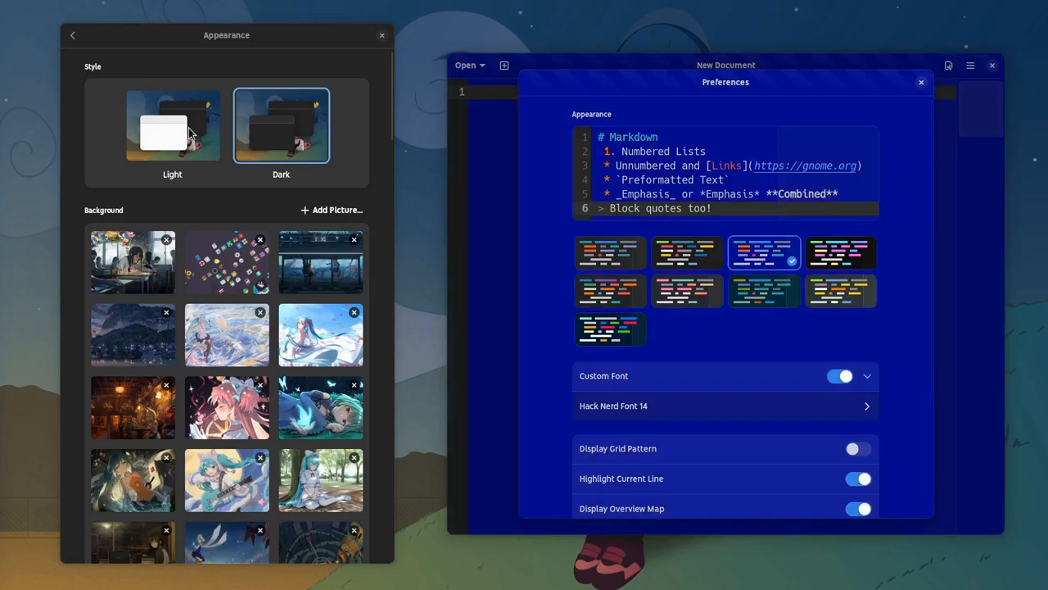
left_click(172, 124)
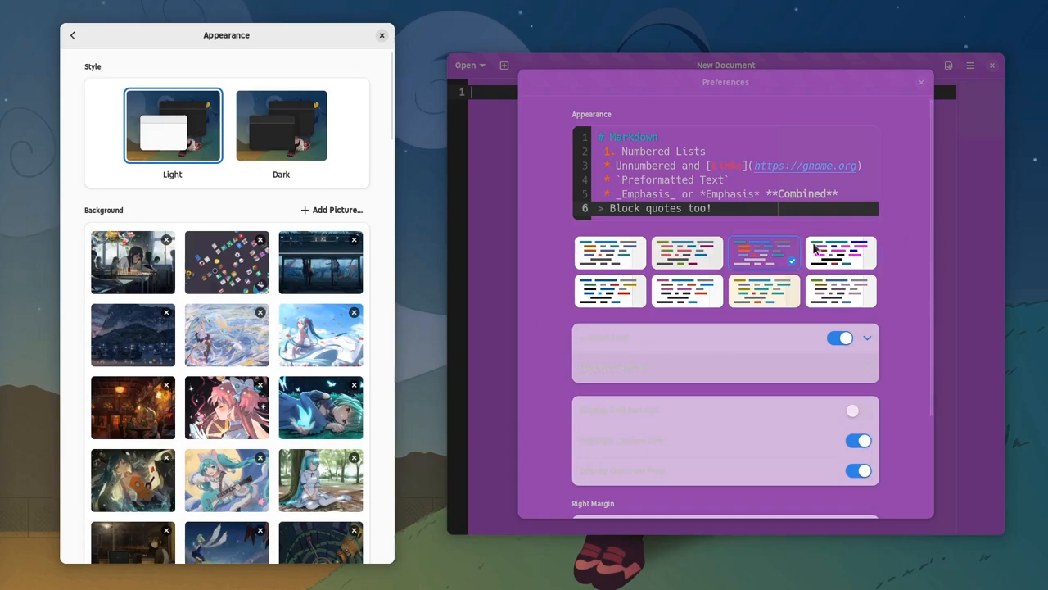
mouse_move(548, 245)
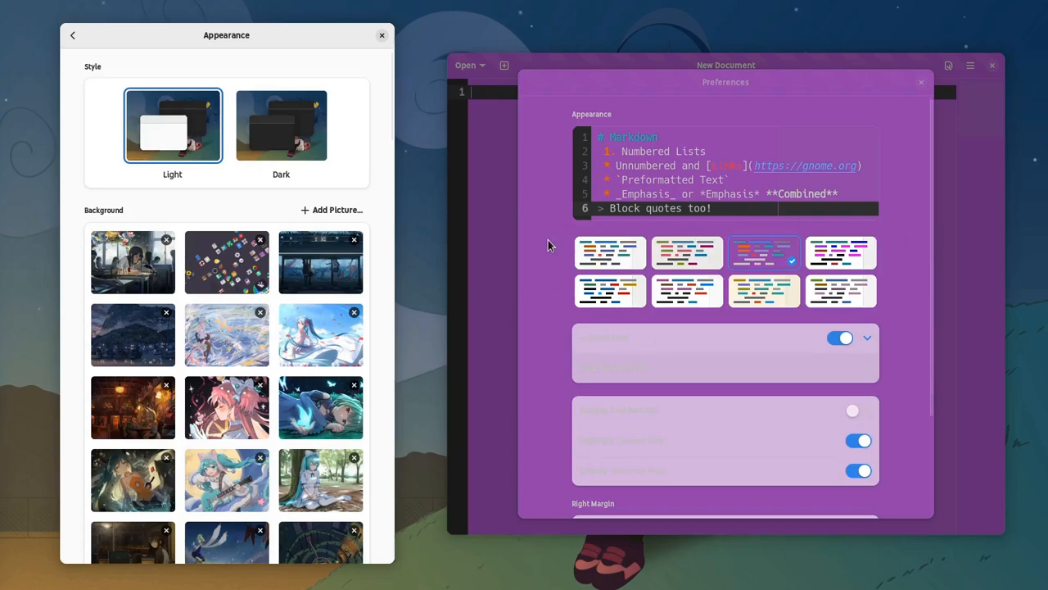